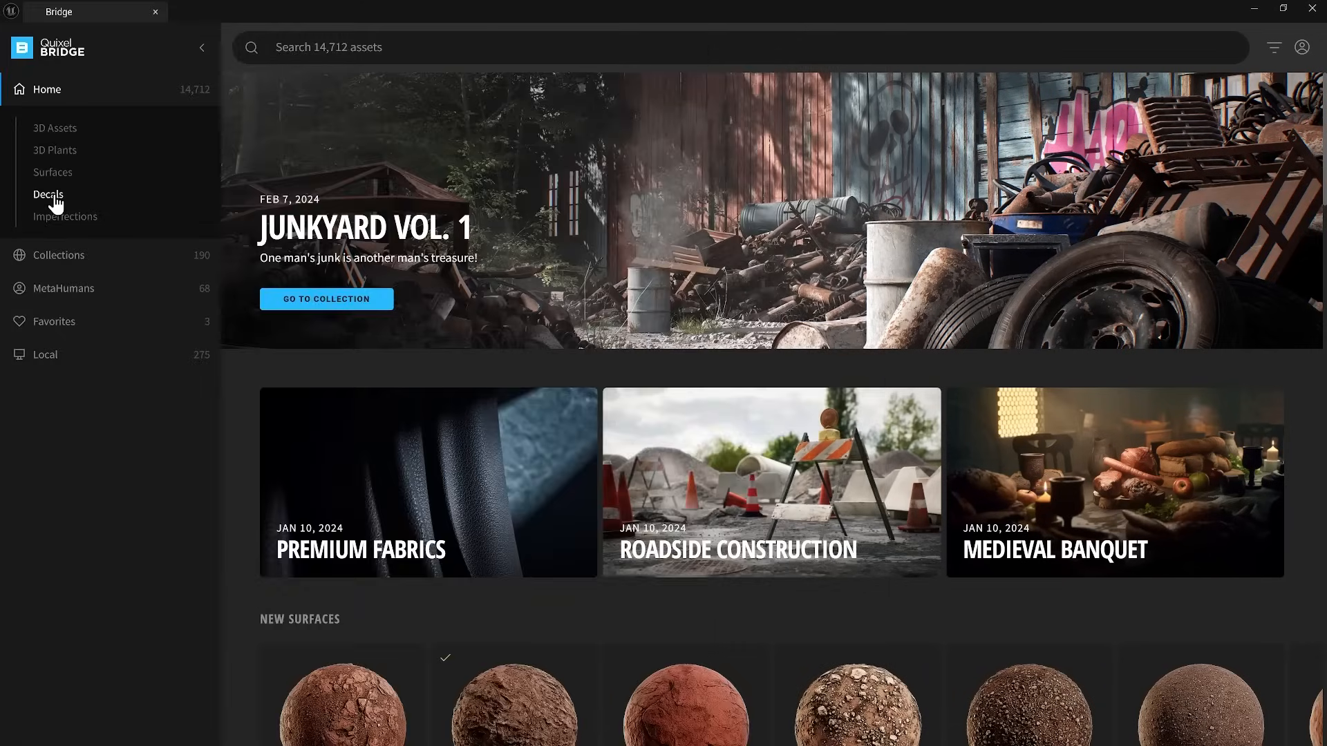
Step: Open the Decals section in Quixel Bridge and browse its Graffiti category
left_click(48, 194)
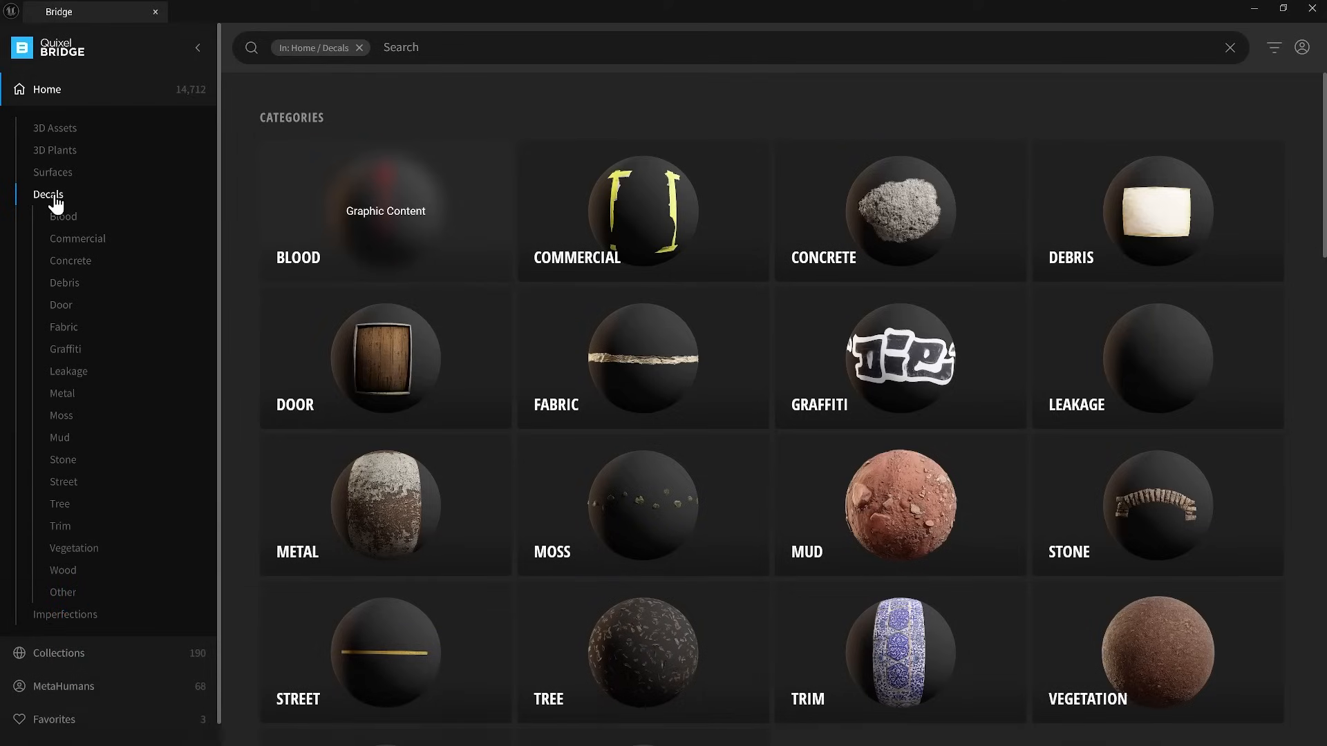
left_click(64, 348)
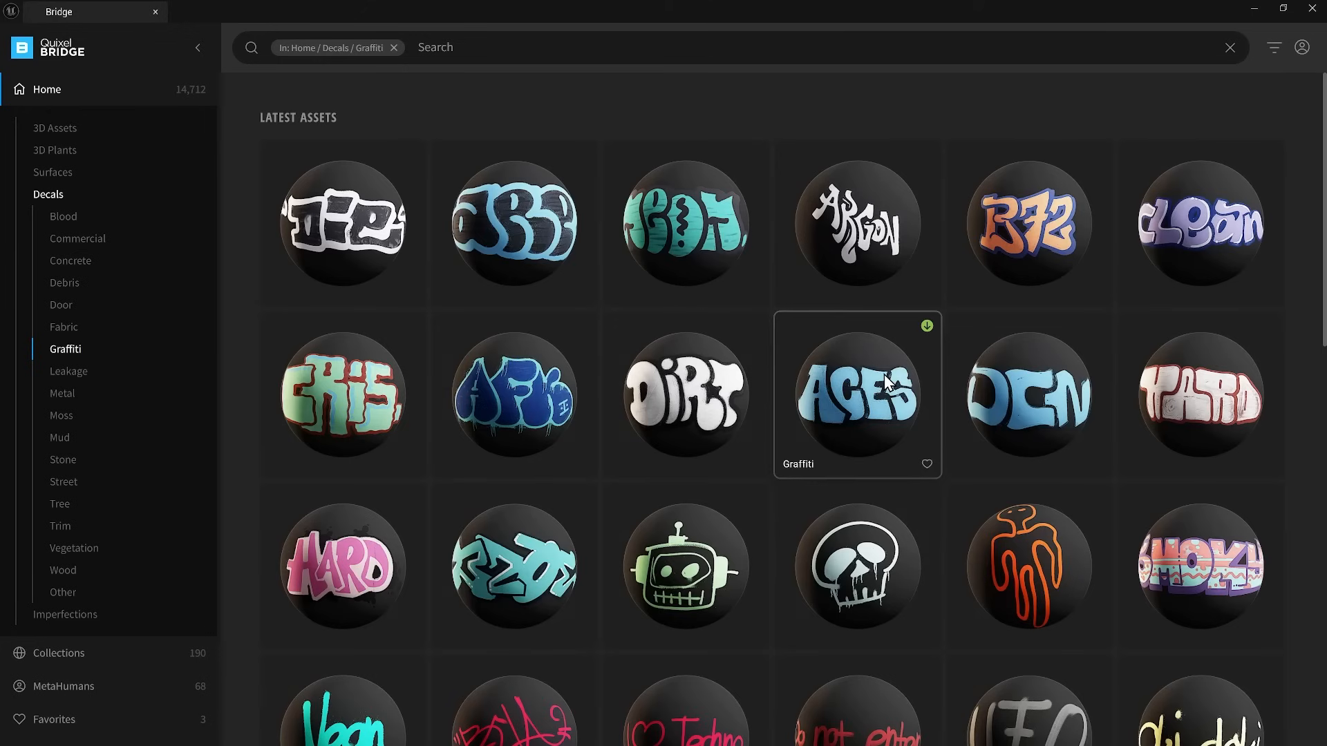
mouse_move(1294, 378)
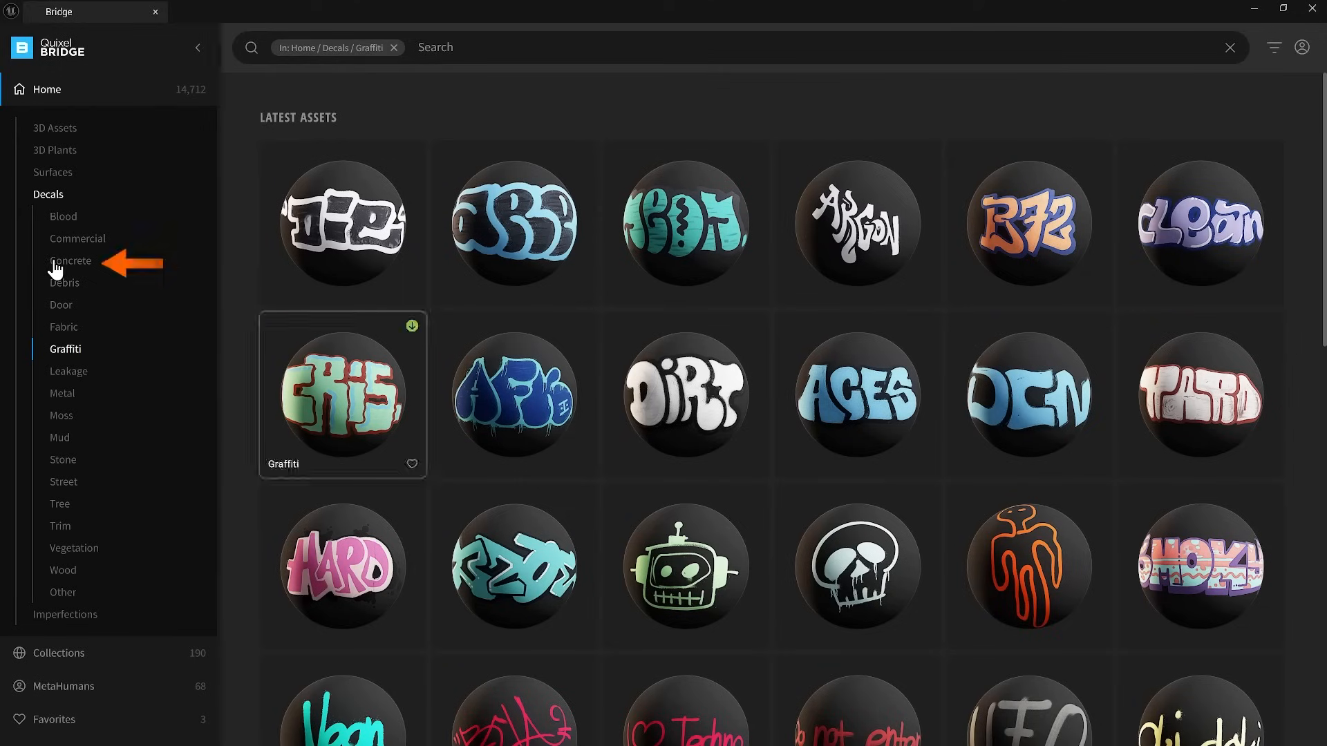
Step: Browse Concrete, Leakage, Vegetation and Metal decals, previewing damaged concrete, Wall Rust Leakage and Metal Grate
left_click(71, 260)
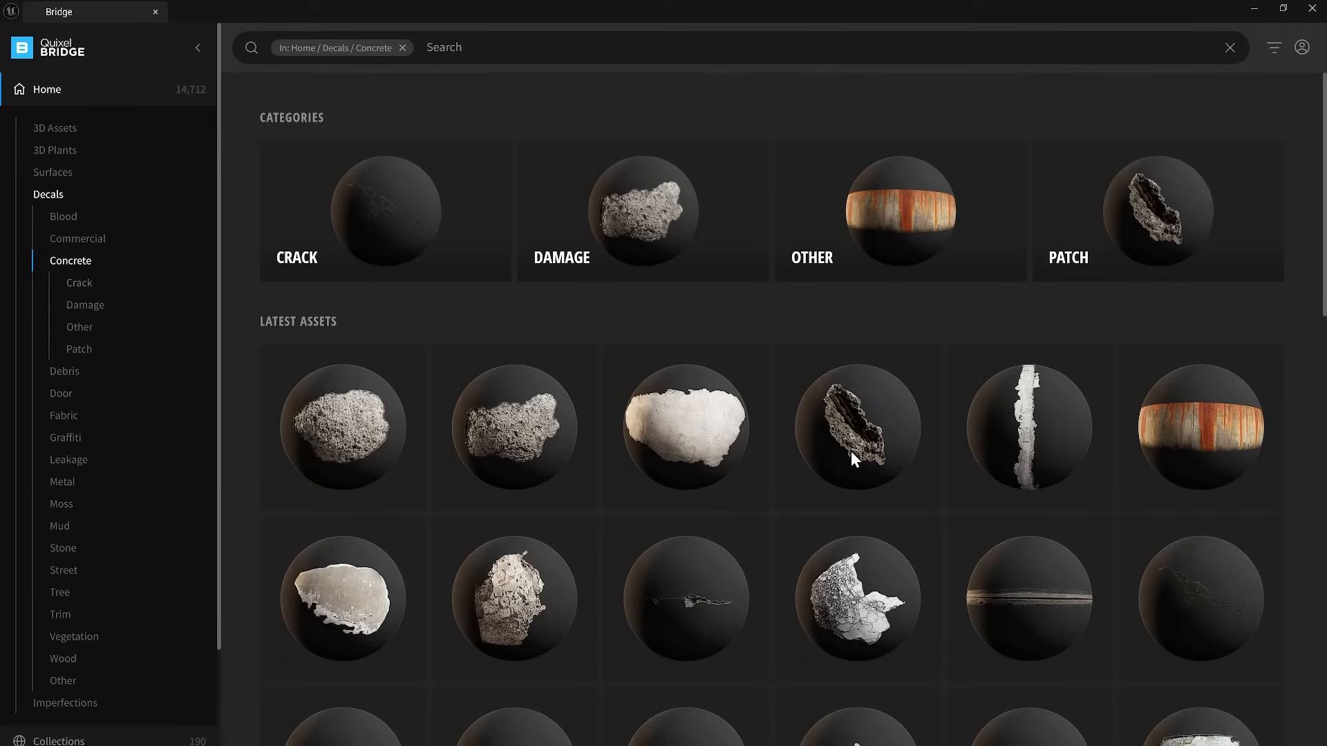
left_click(857, 429)
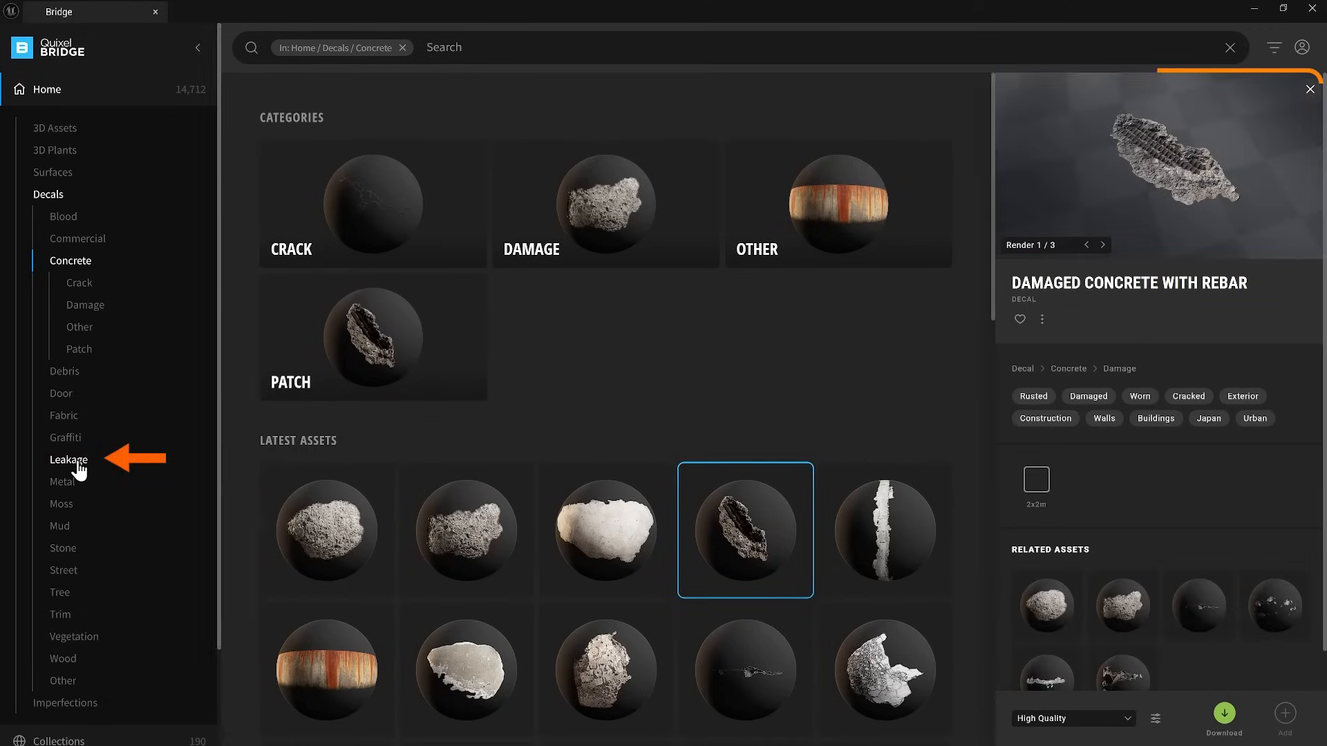
left_click(68, 460)
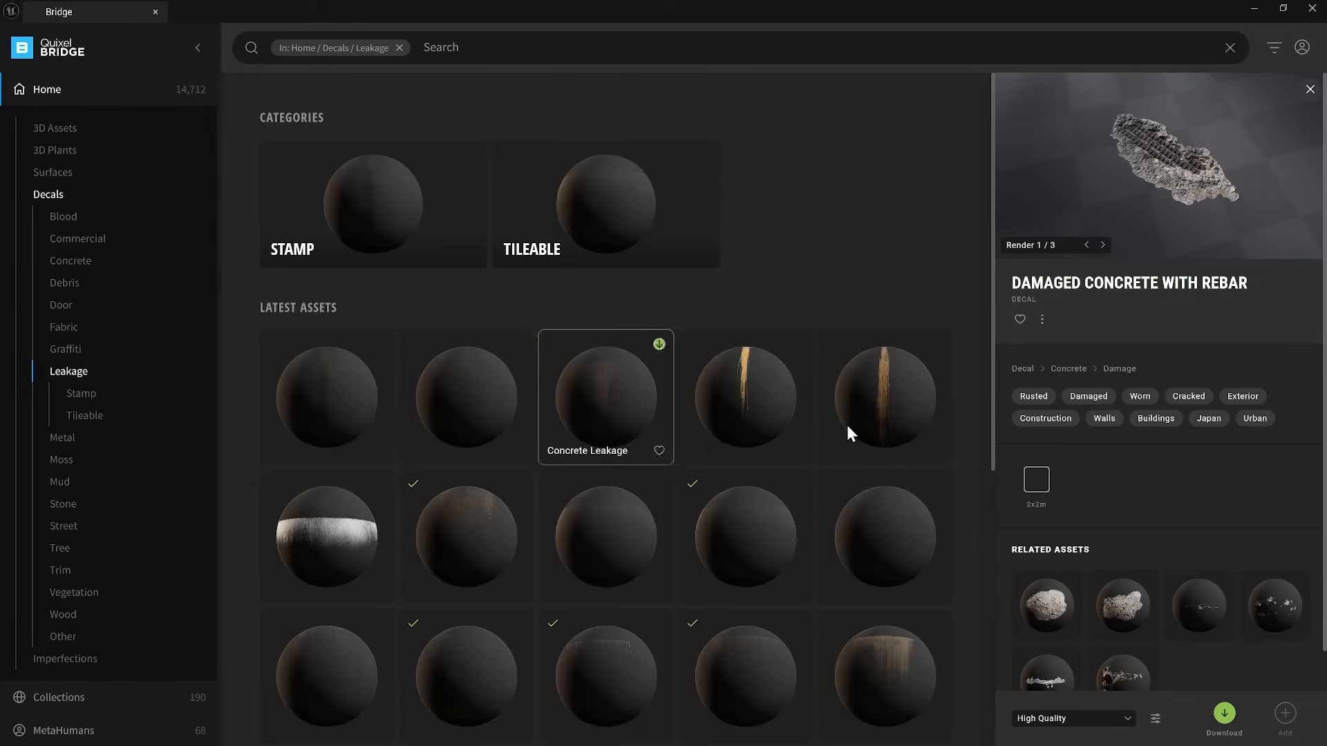
left_click(883, 396)
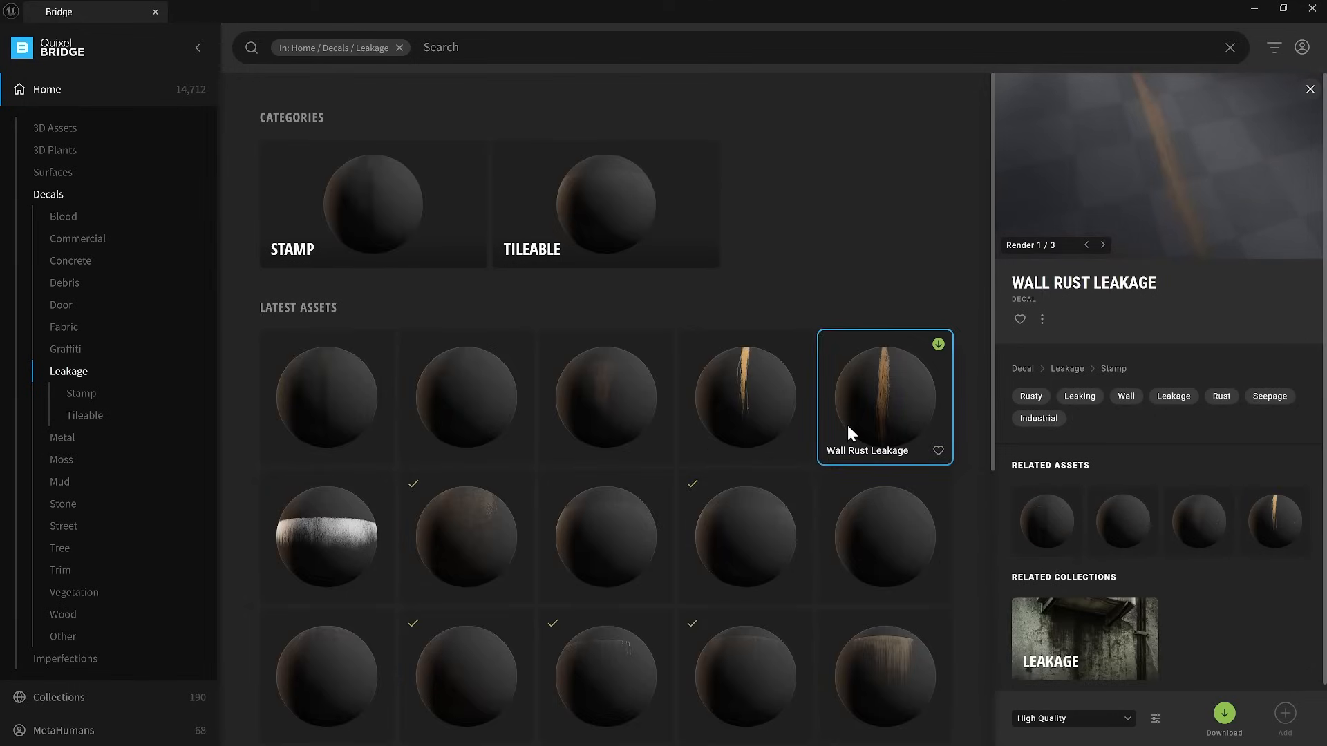
left_click(72, 548)
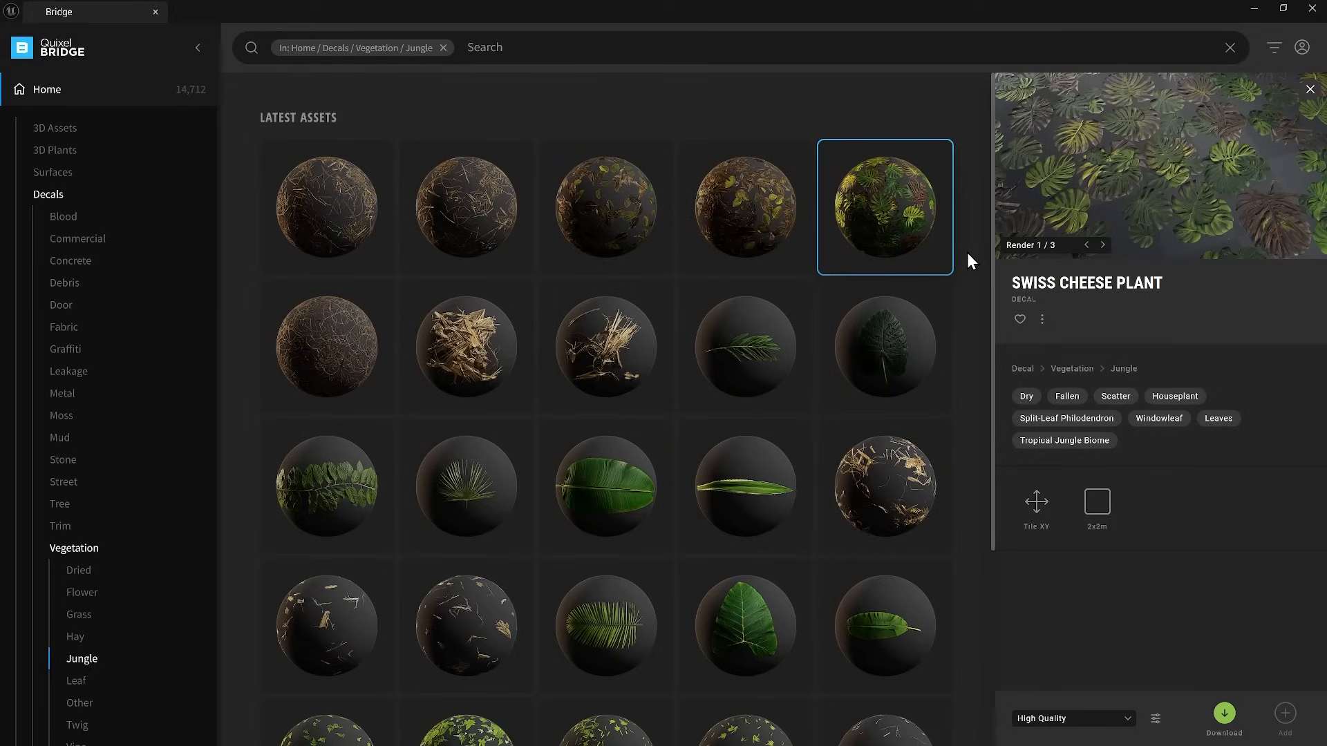
left_click(61, 393)
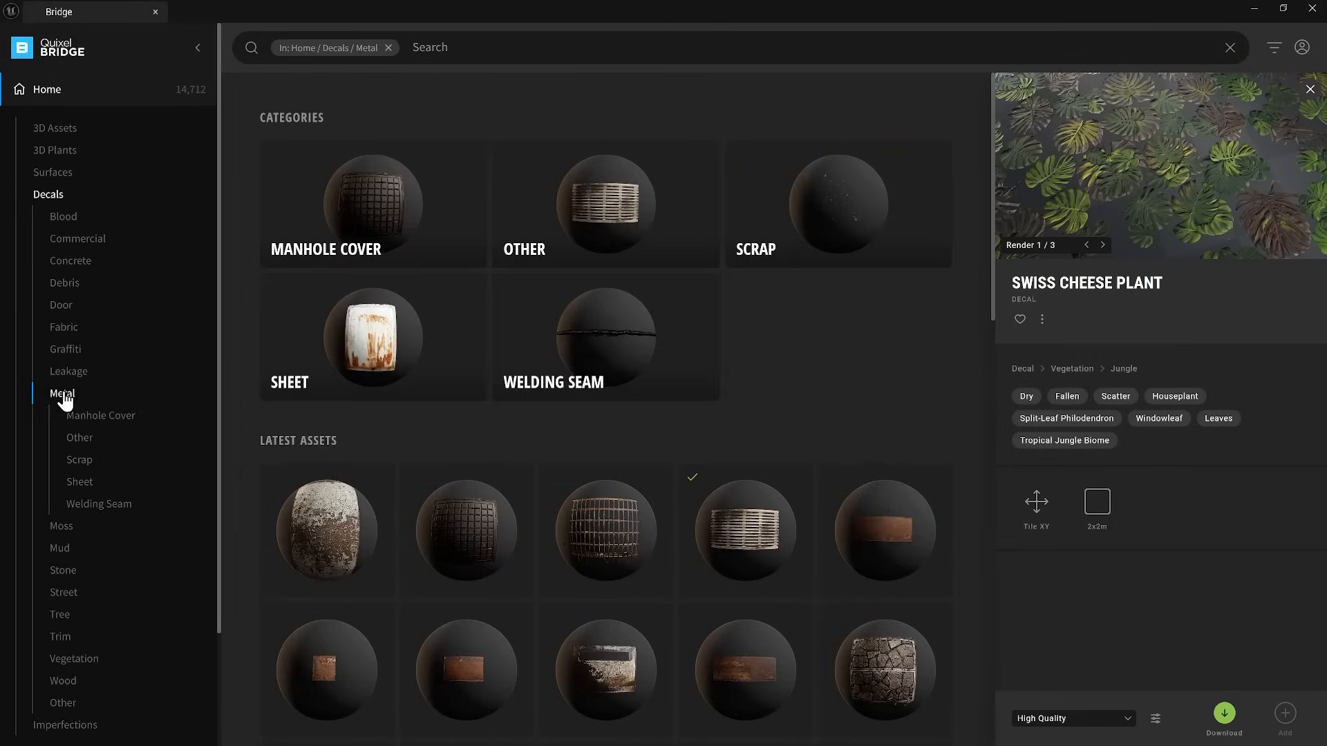
left_click(606, 531)
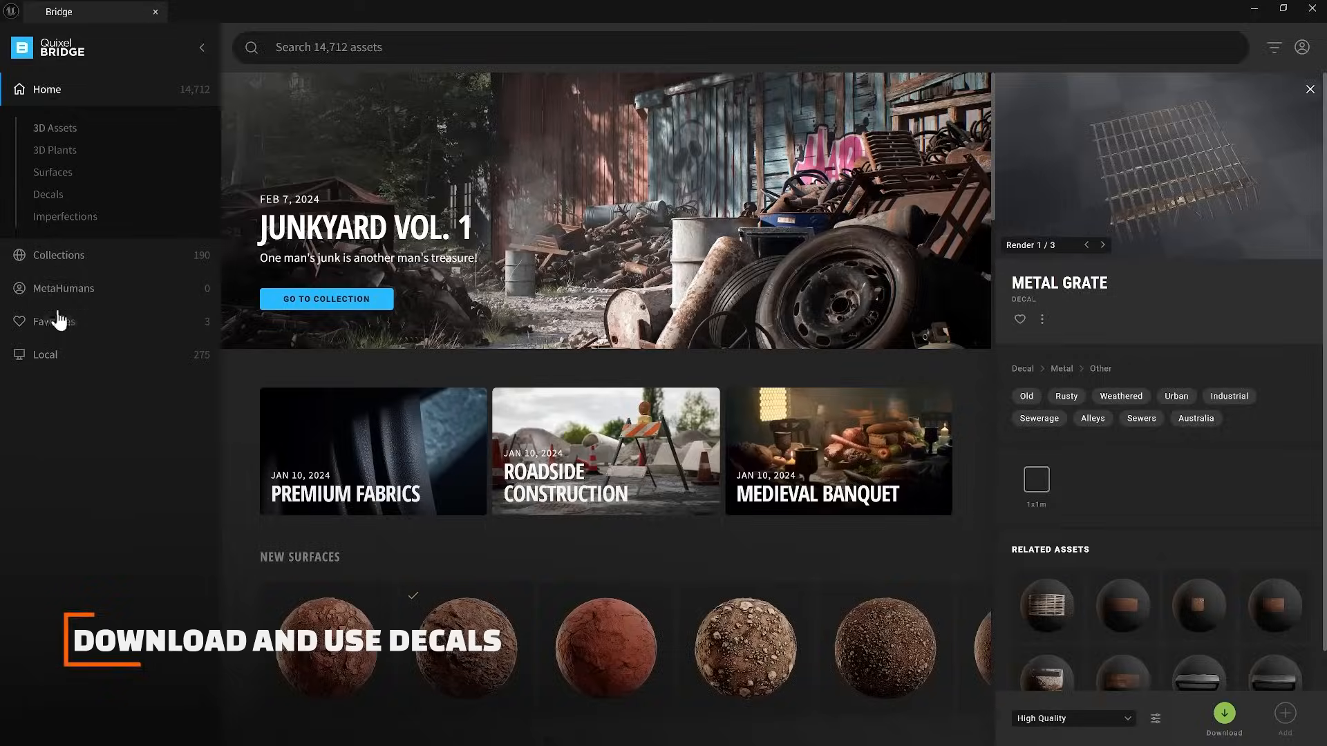
Step: Show favourited assets, check the download quality levels, and filter Favorites to decals only
left_click(53, 321)
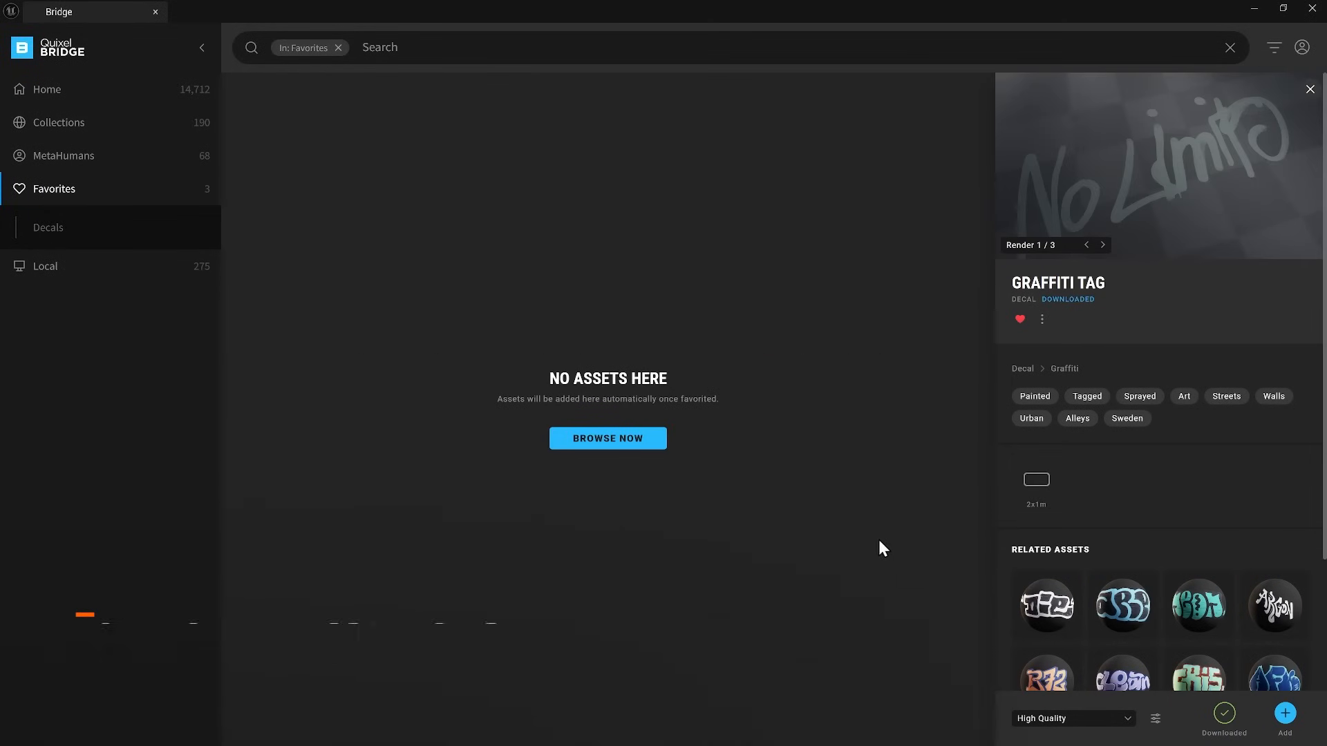
left_click(1071, 718)
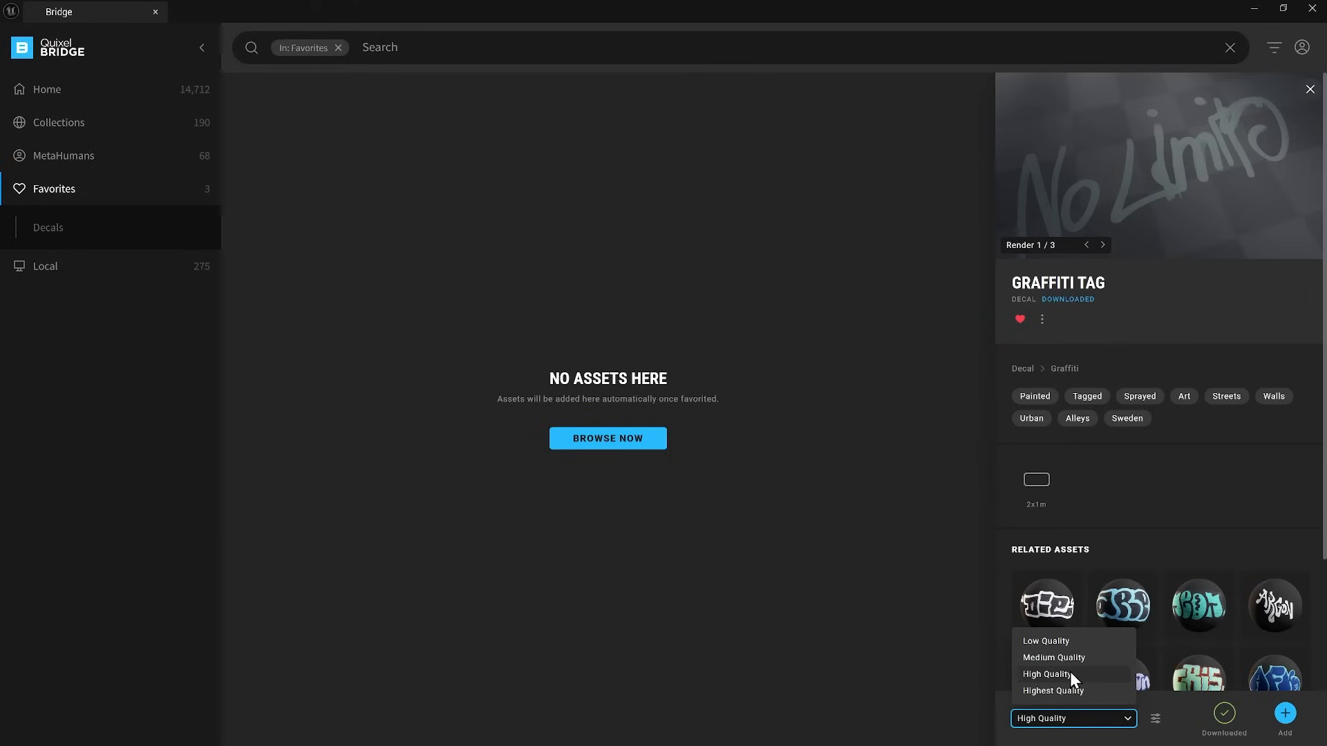
left_click(48, 226)
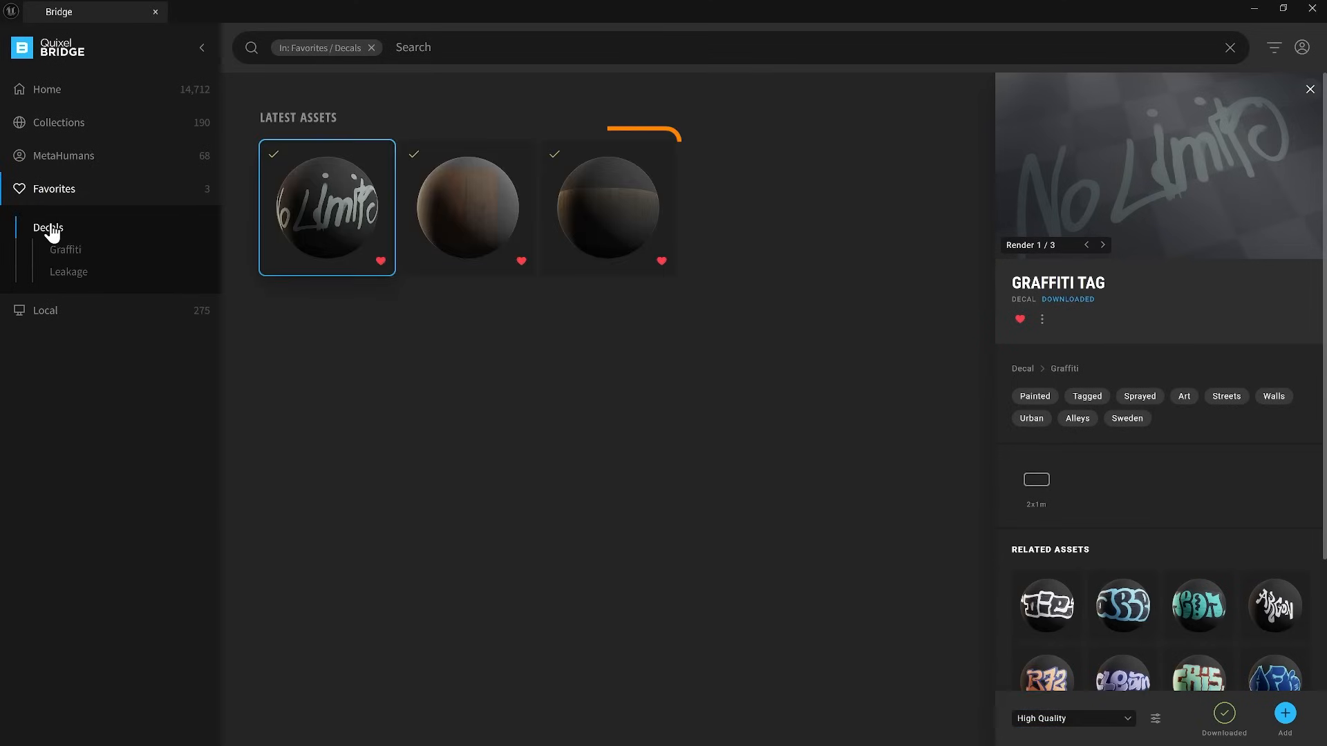
mouse_move(380, 153)
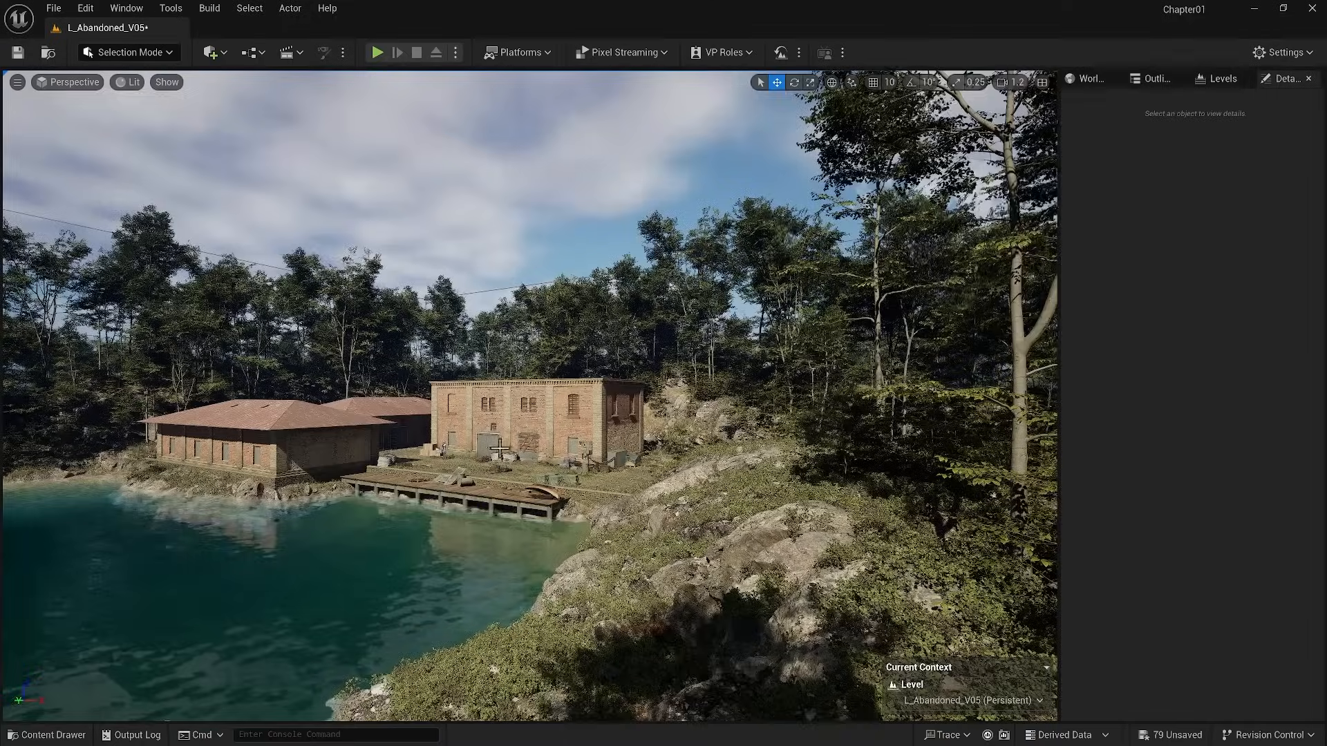
Step: Open MI_Graffiti_Tag from the Megascans Decals Graffiti_Tag folder in the Content Drawer
left_click(45, 734)
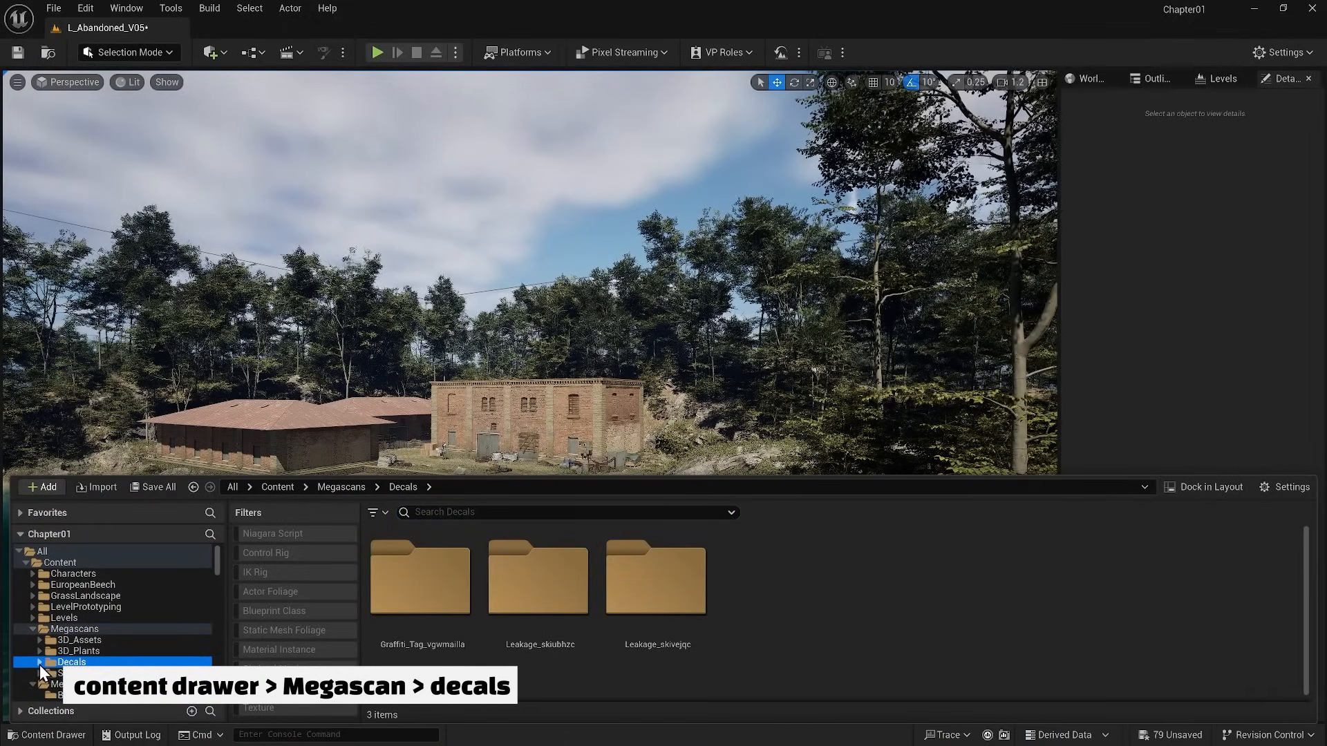
double_click(420, 577)
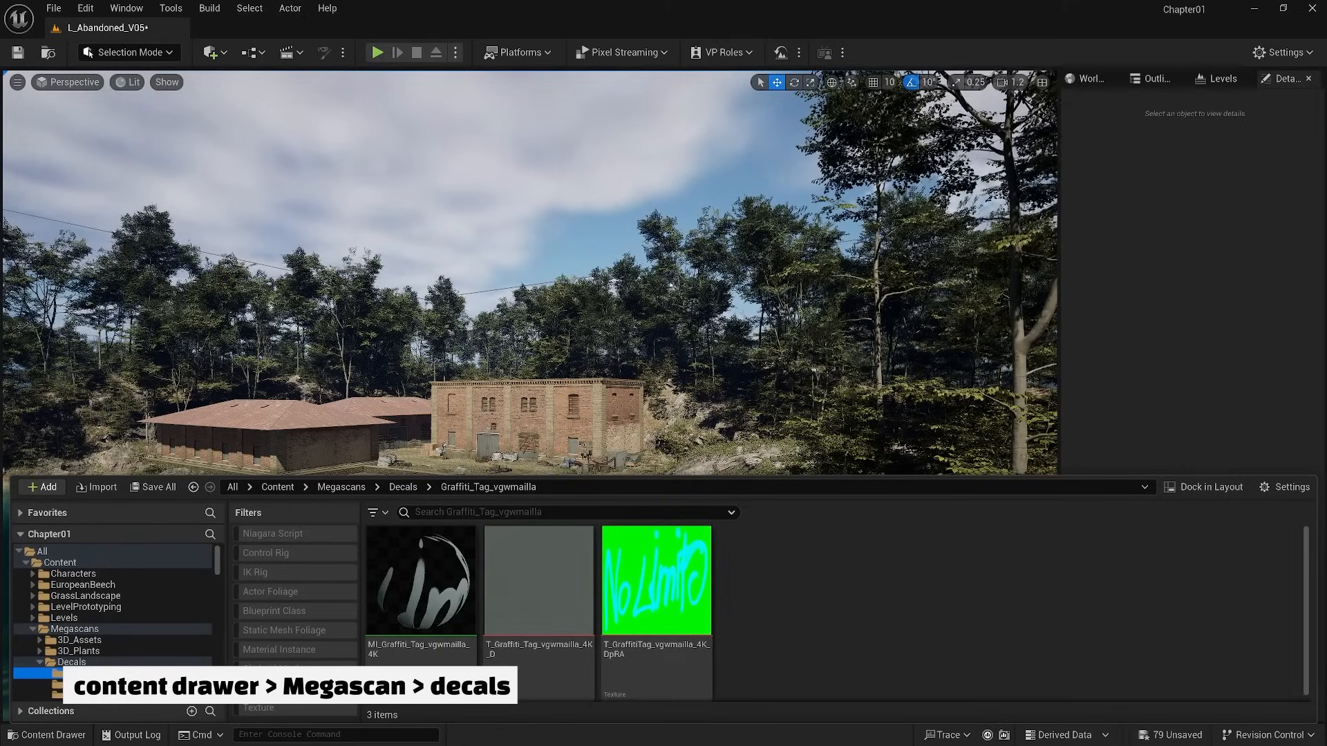
left_click(113, 672)
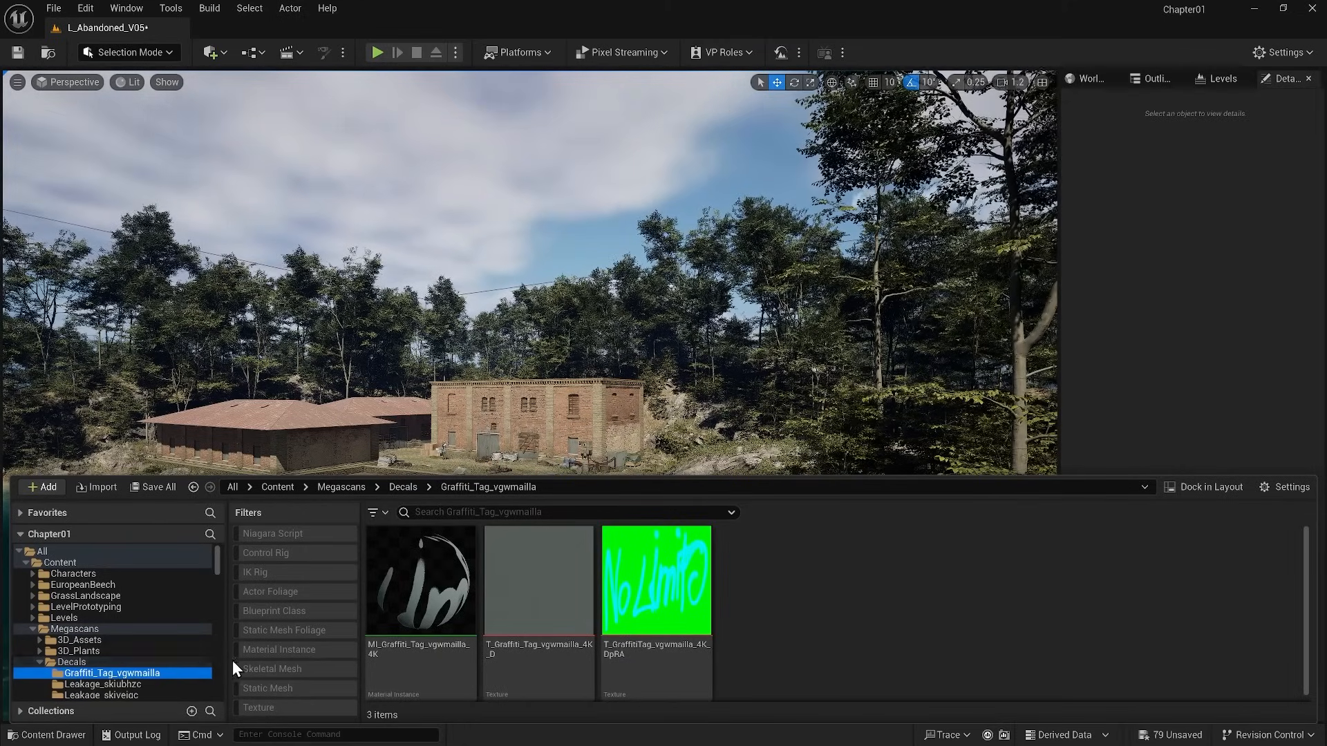
double_click(421, 580)
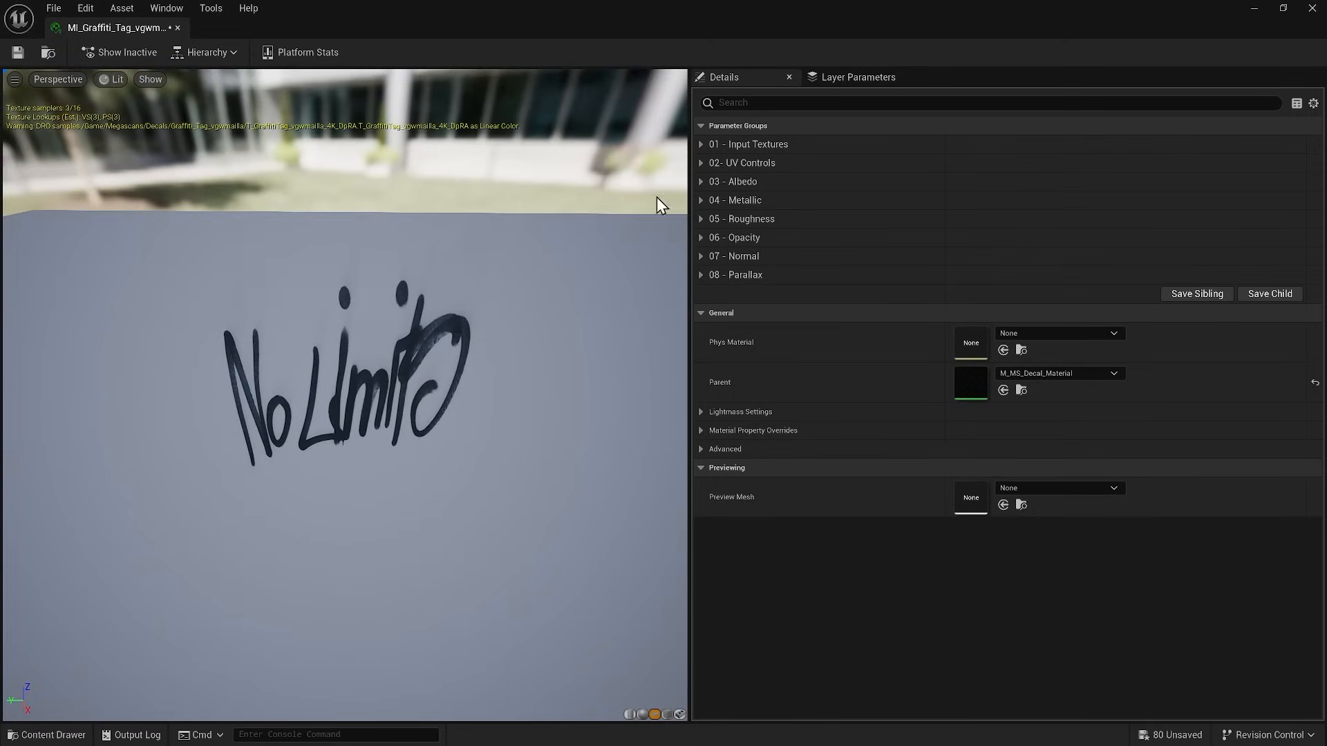
Step: Expand the UV and albedo parameters, try an orange colour overlay, then turn it off
left_click(700, 162)
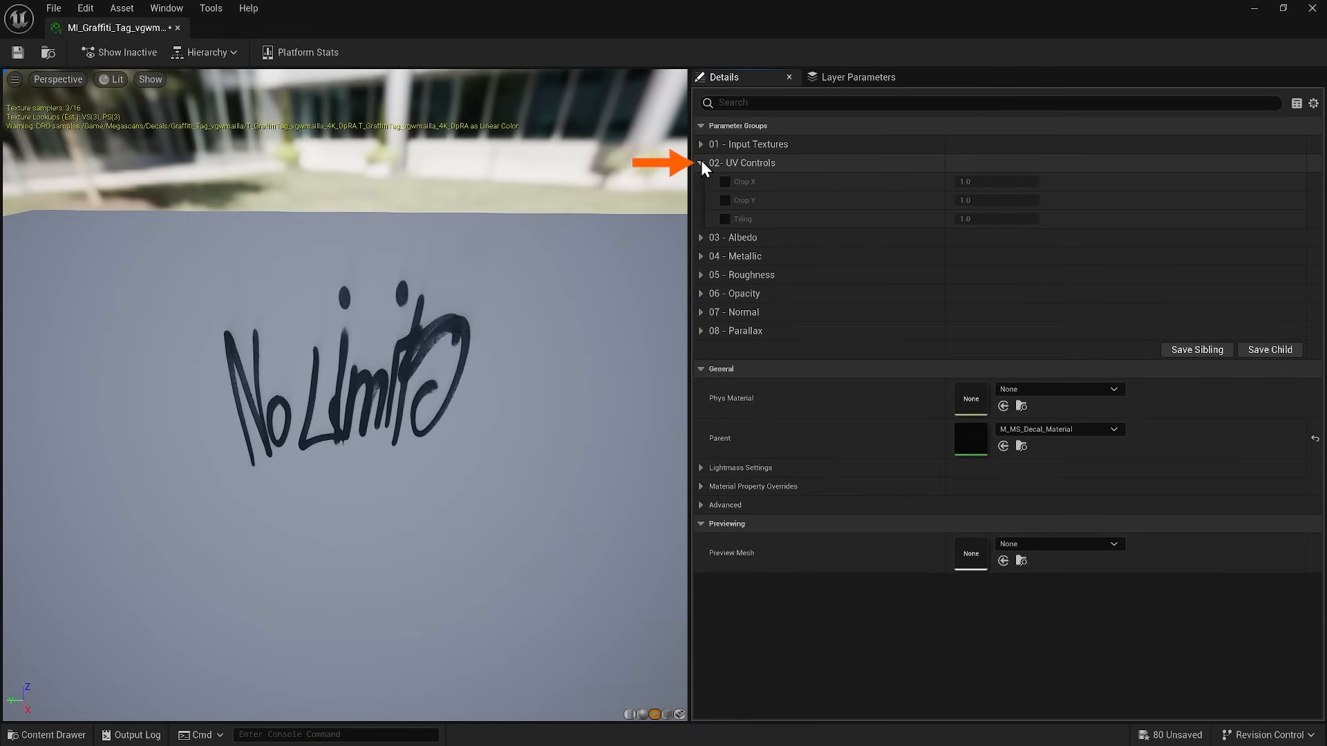
left_click(701, 237)
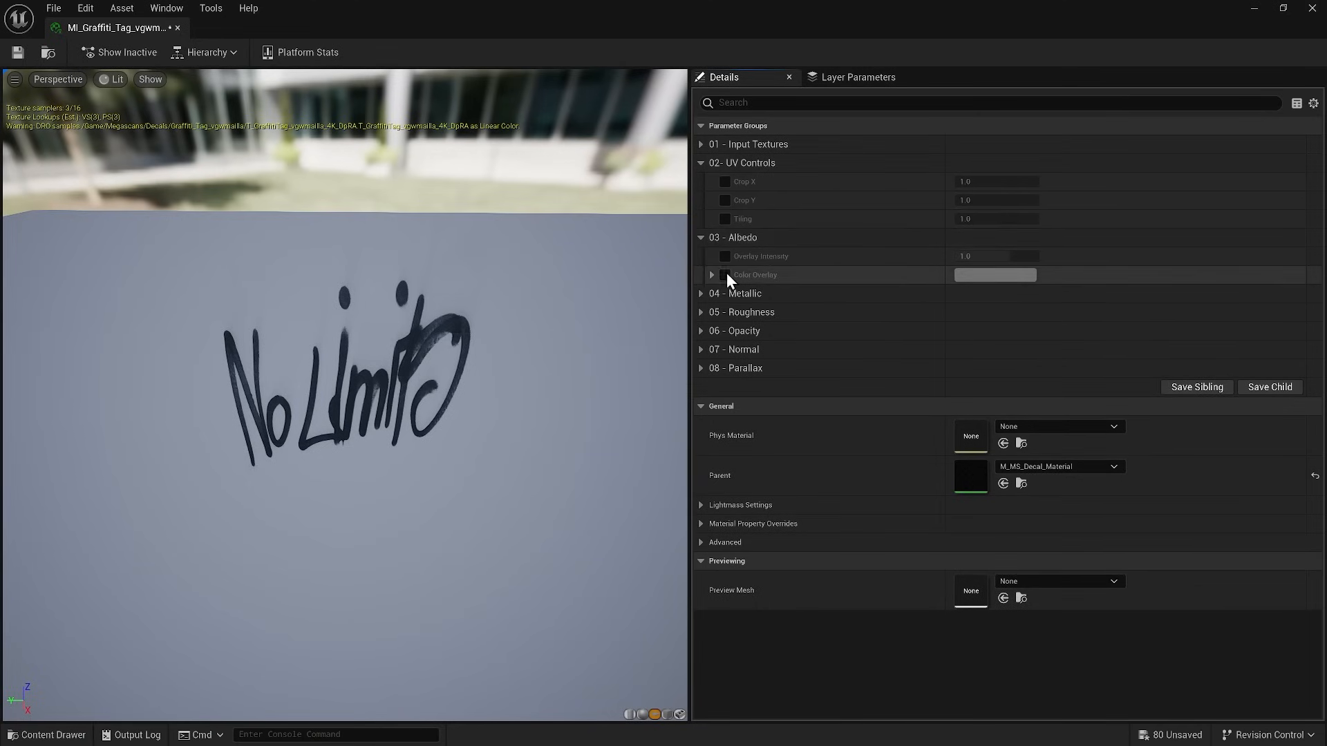
left_click(995, 274)
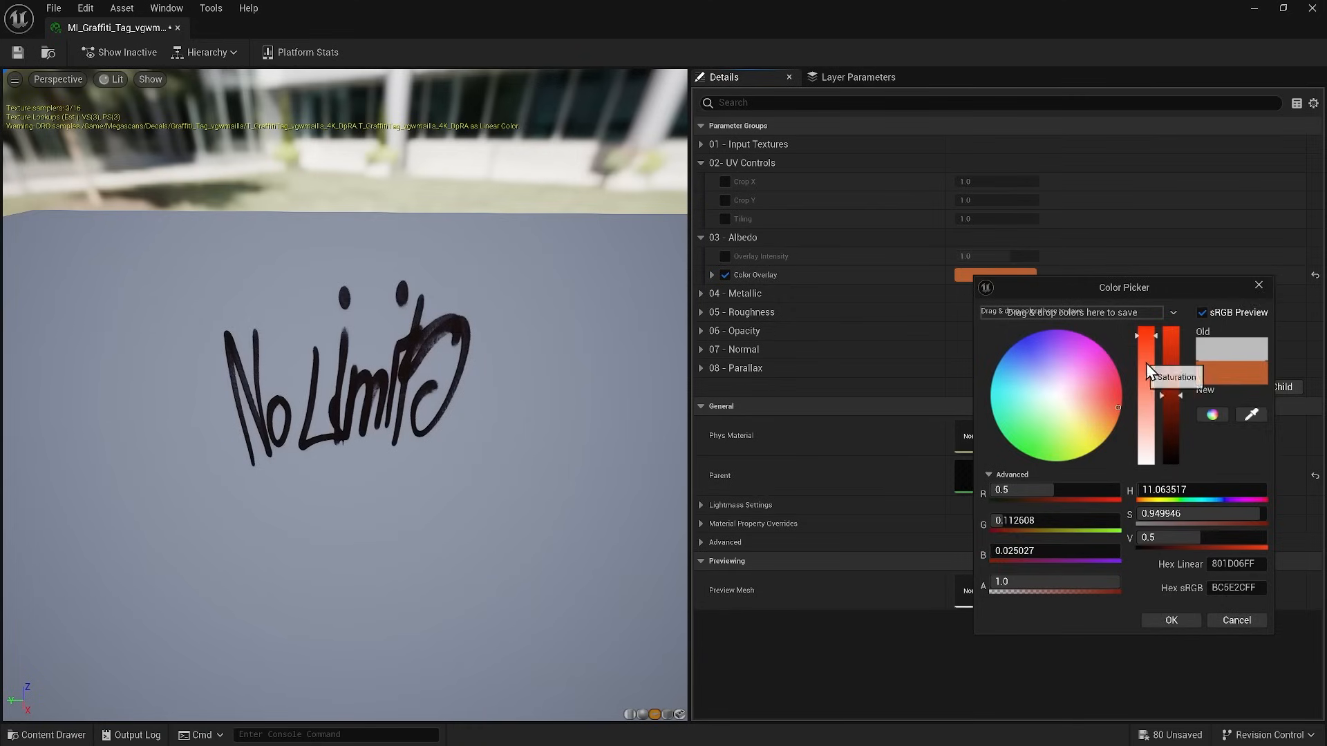
left_click_drag(1168, 398, 1168, 330)
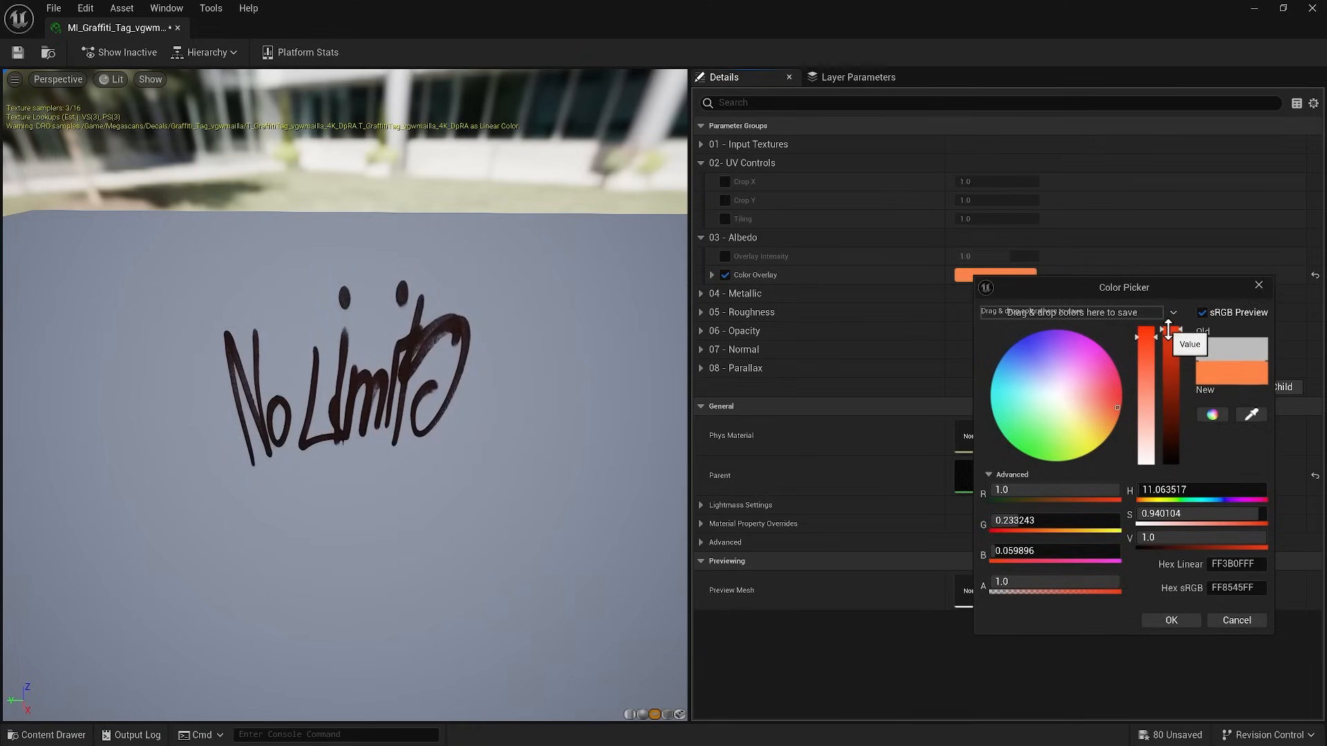
left_click(725, 275)
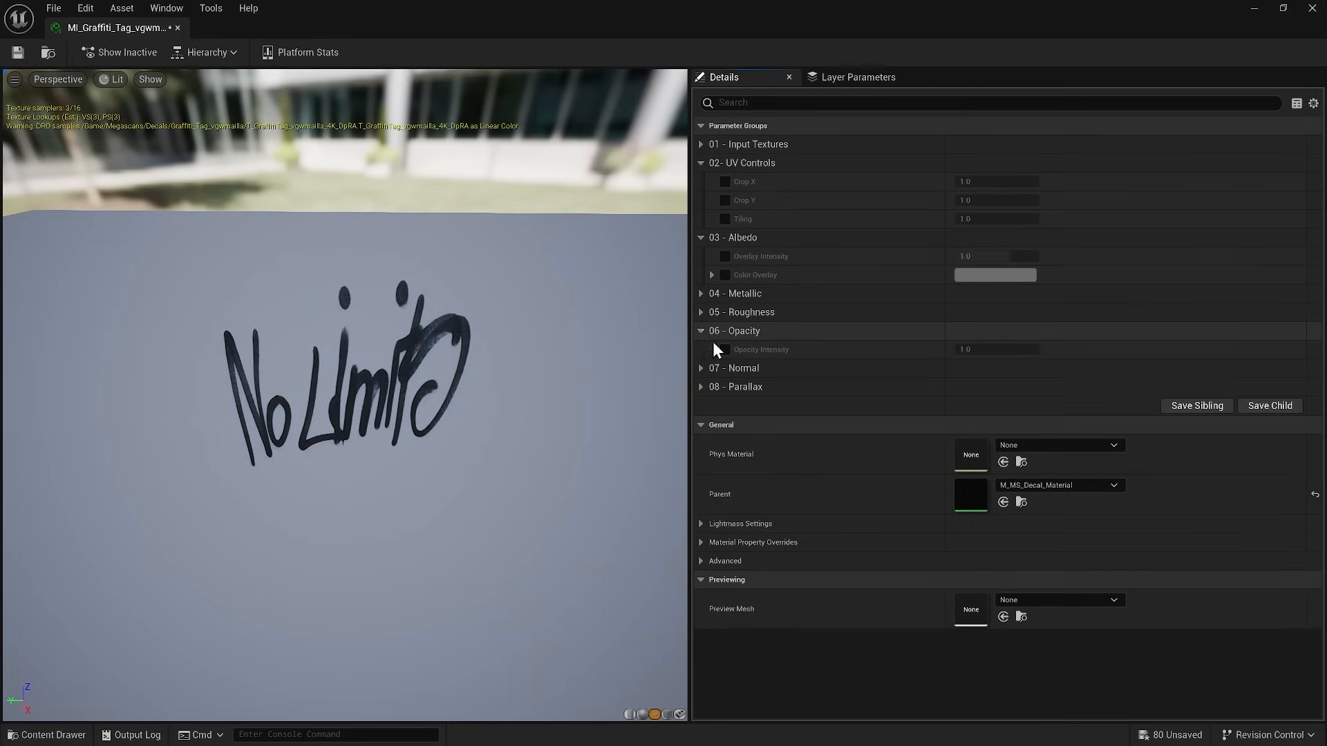
Step: Enable Opacity Intensity on the graffiti material and set it to about 0.53
left_click(724, 349)
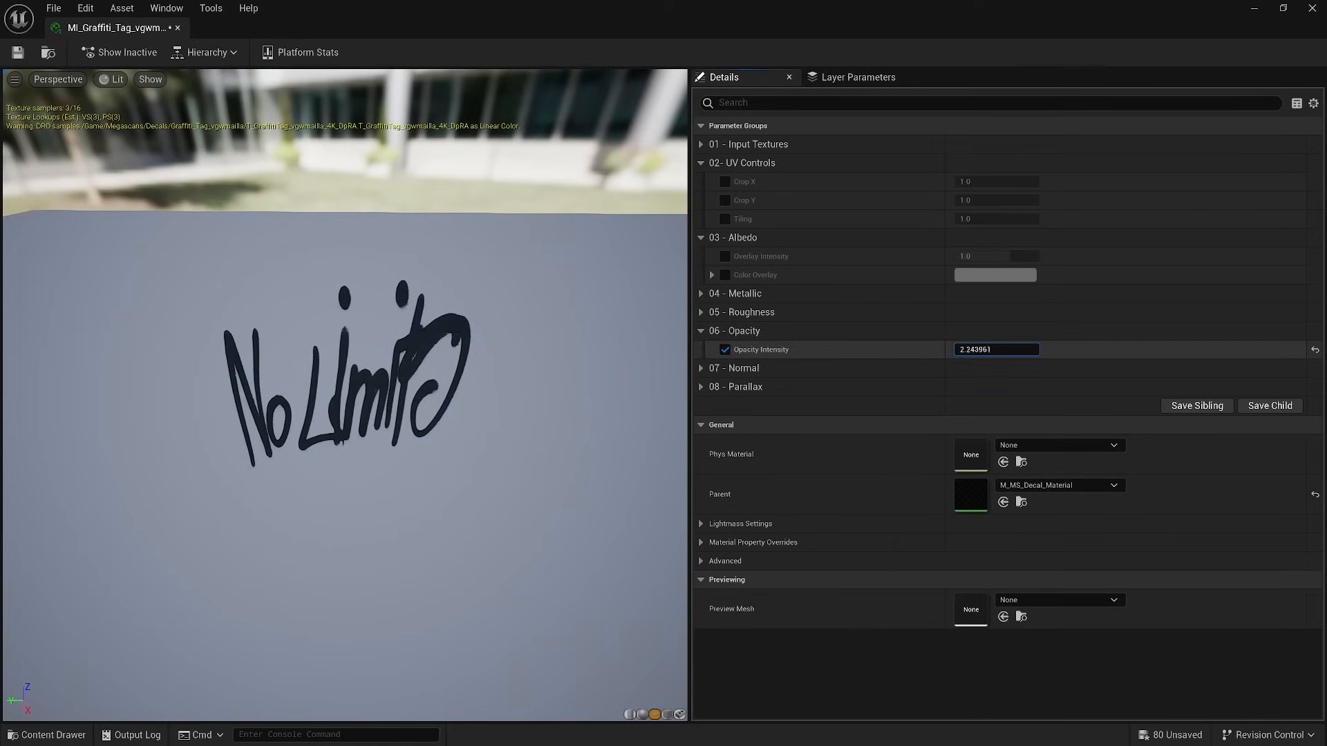
type("0.087074")
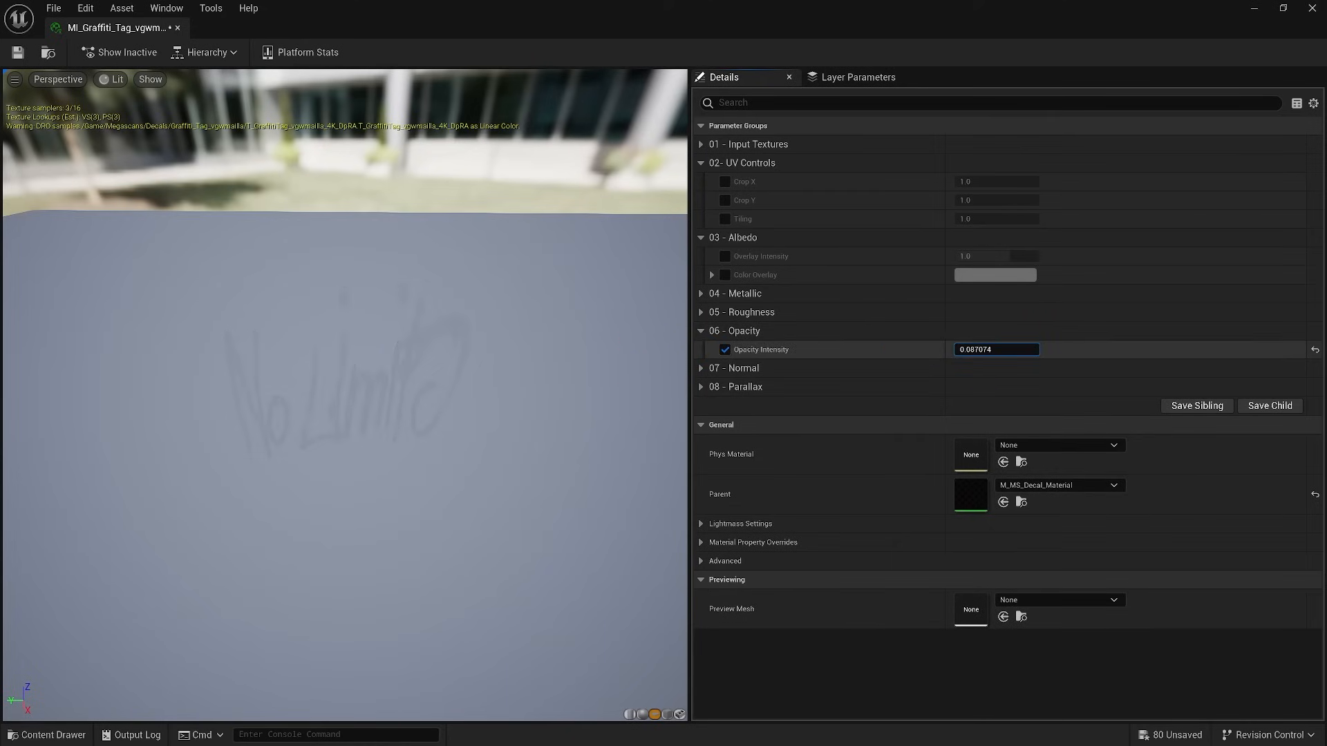
type("0.825632")
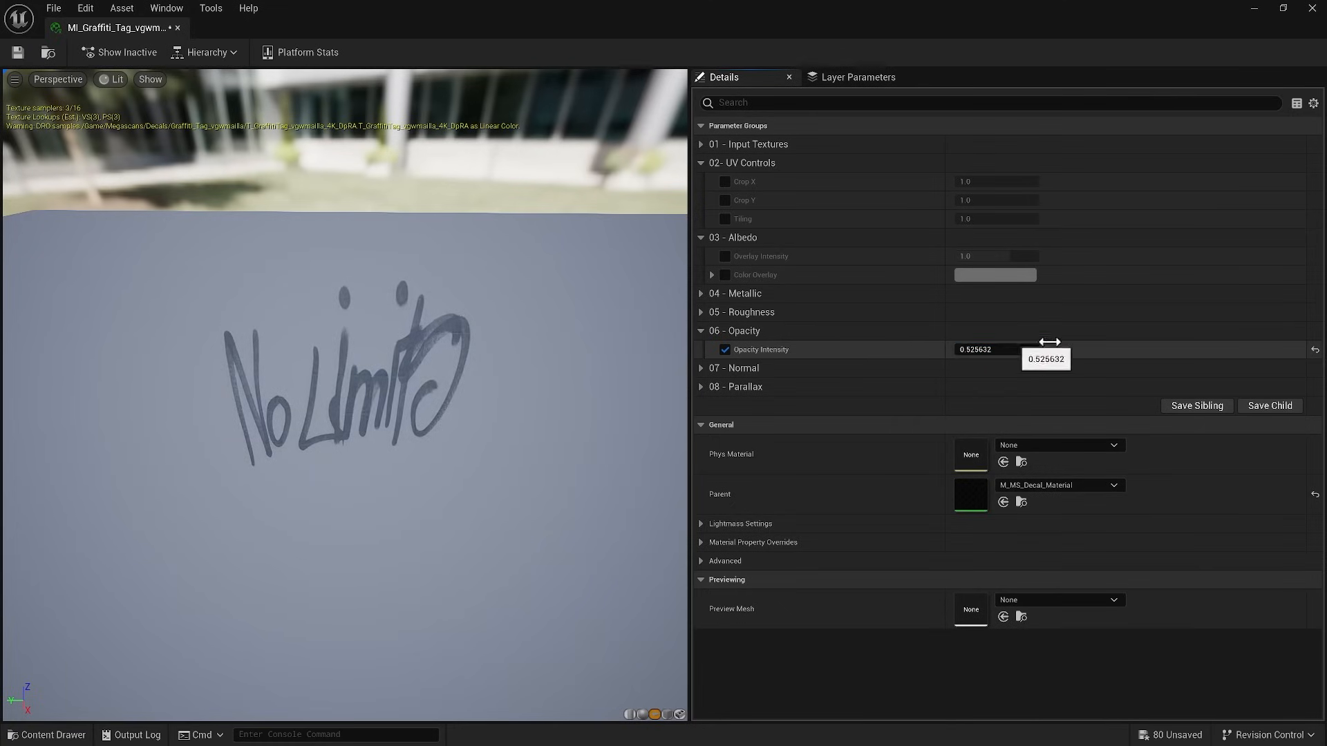
left_click(725, 350)
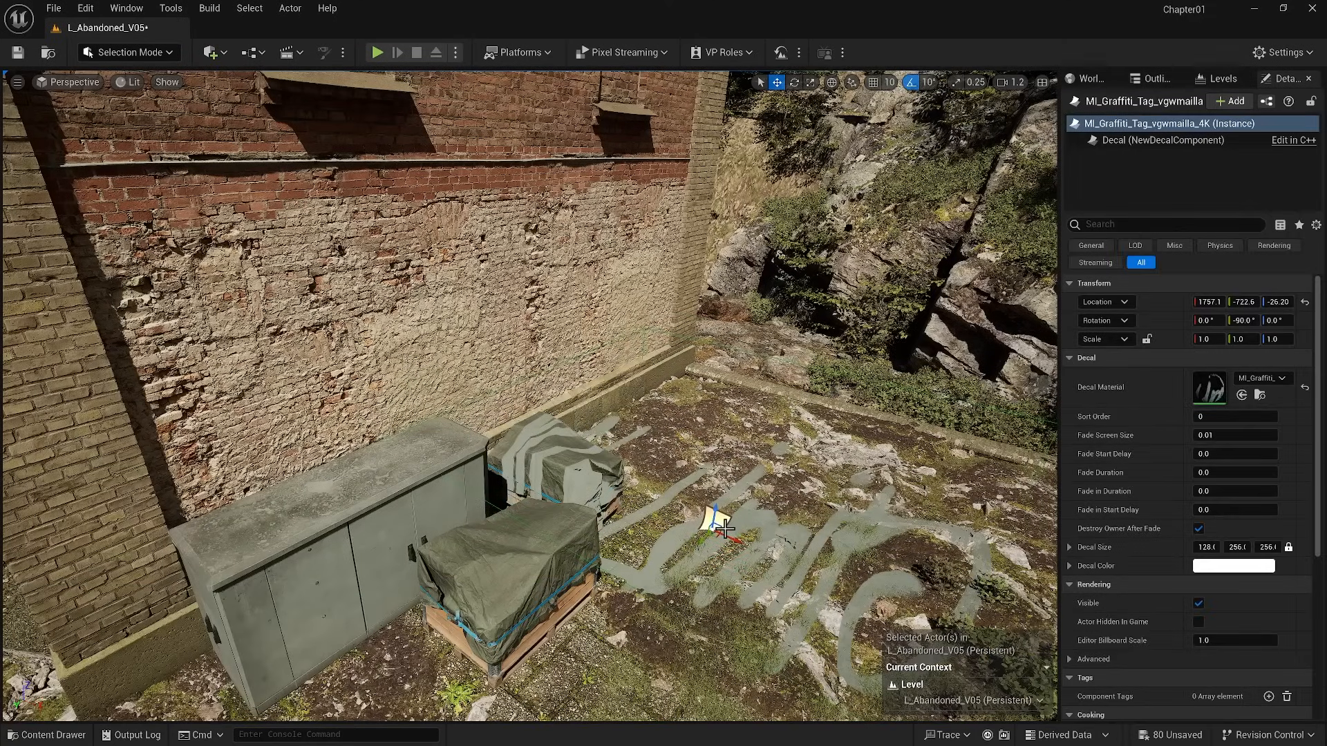
Step: Switch the viewport to Unlit, shrink the graffiti decal and raise it onto the tarp-covered pallet
left_click(129, 82)
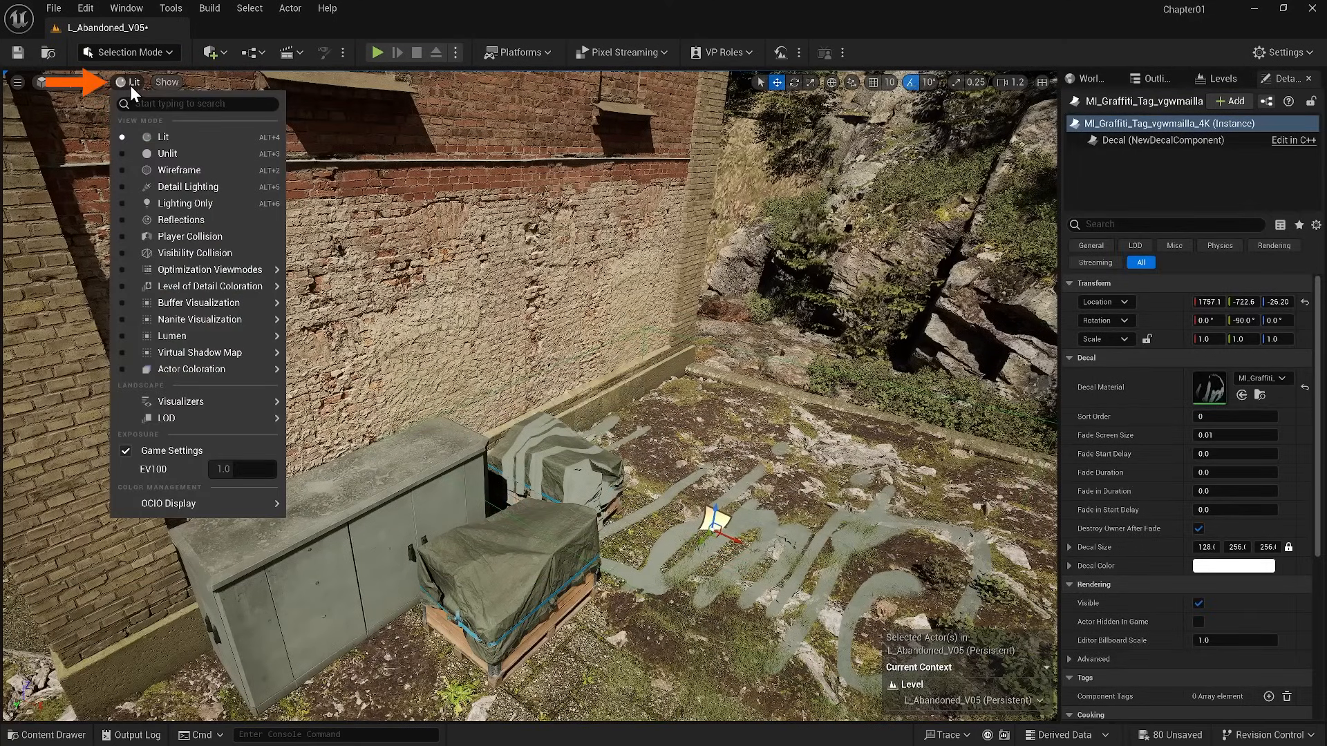
left_click(166, 154)
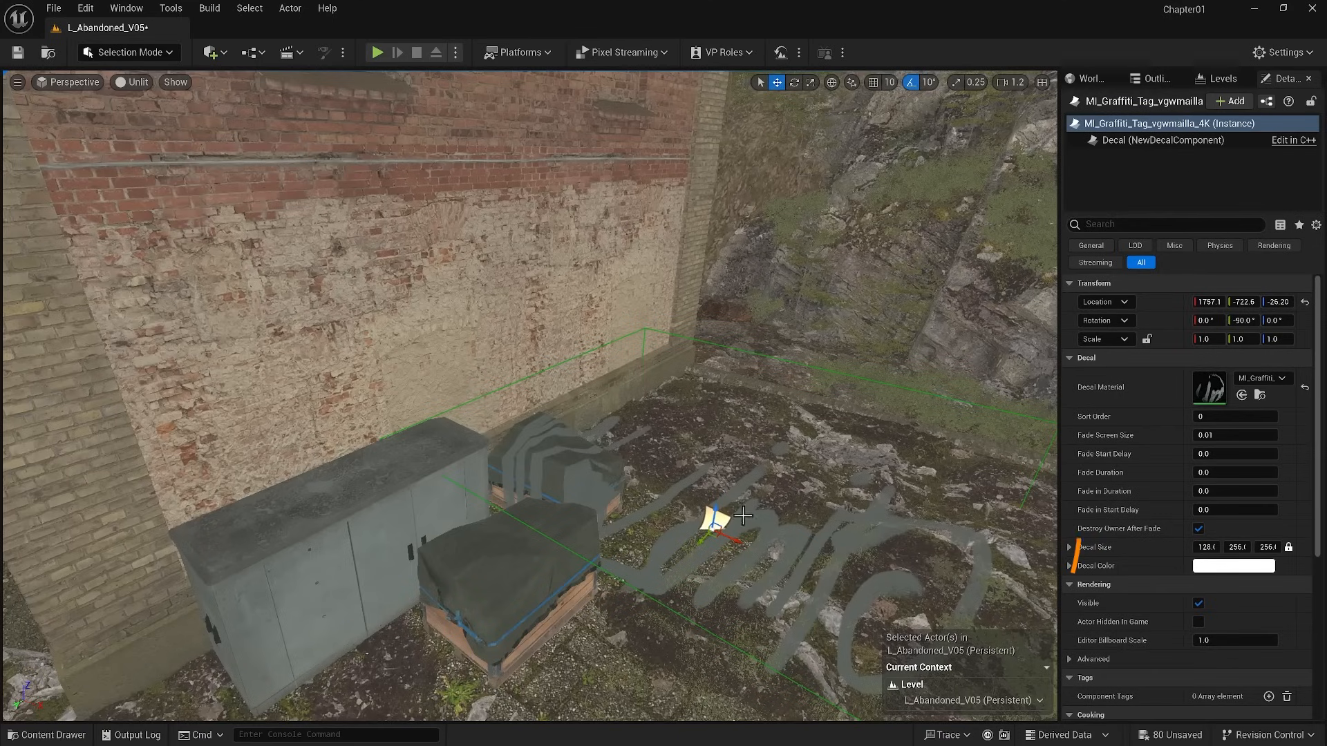
left_click_drag(740, 515, 686, 503)
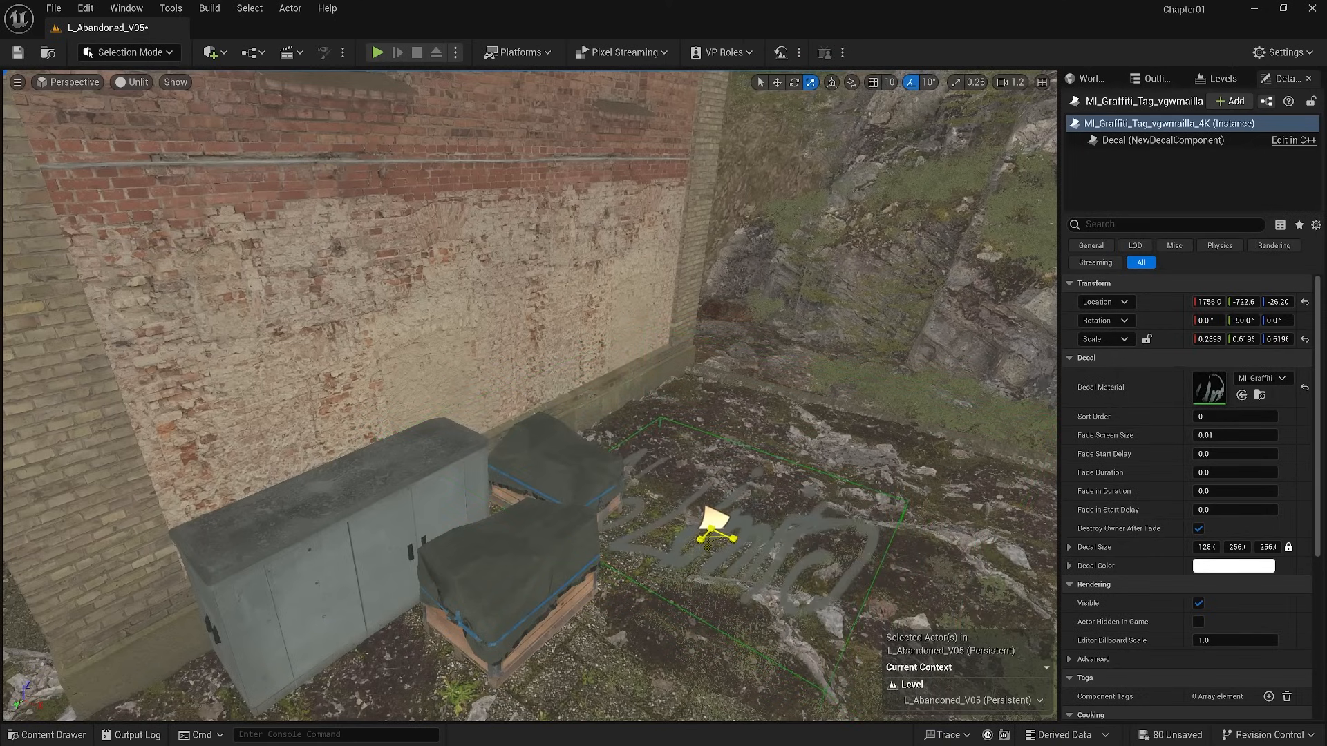
left_click(758, 82)
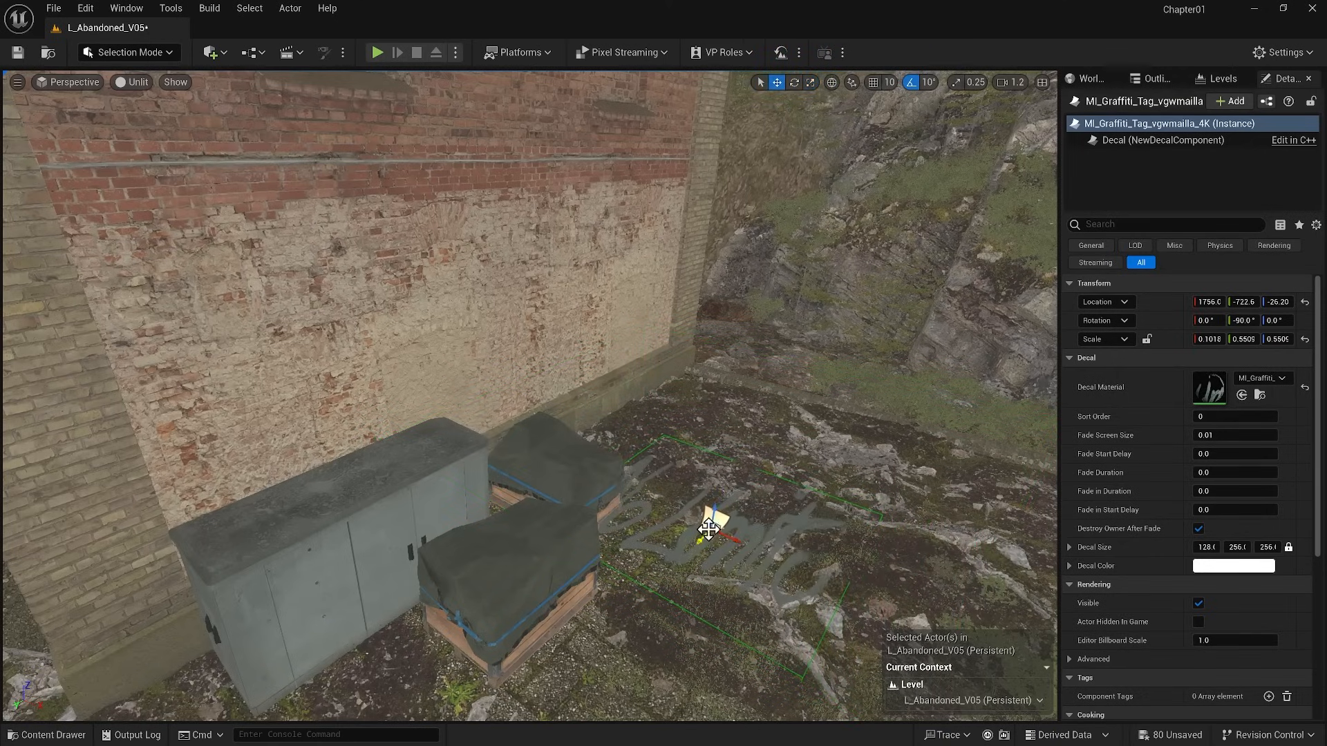
left_click_drag(709, 520, 720, 482)
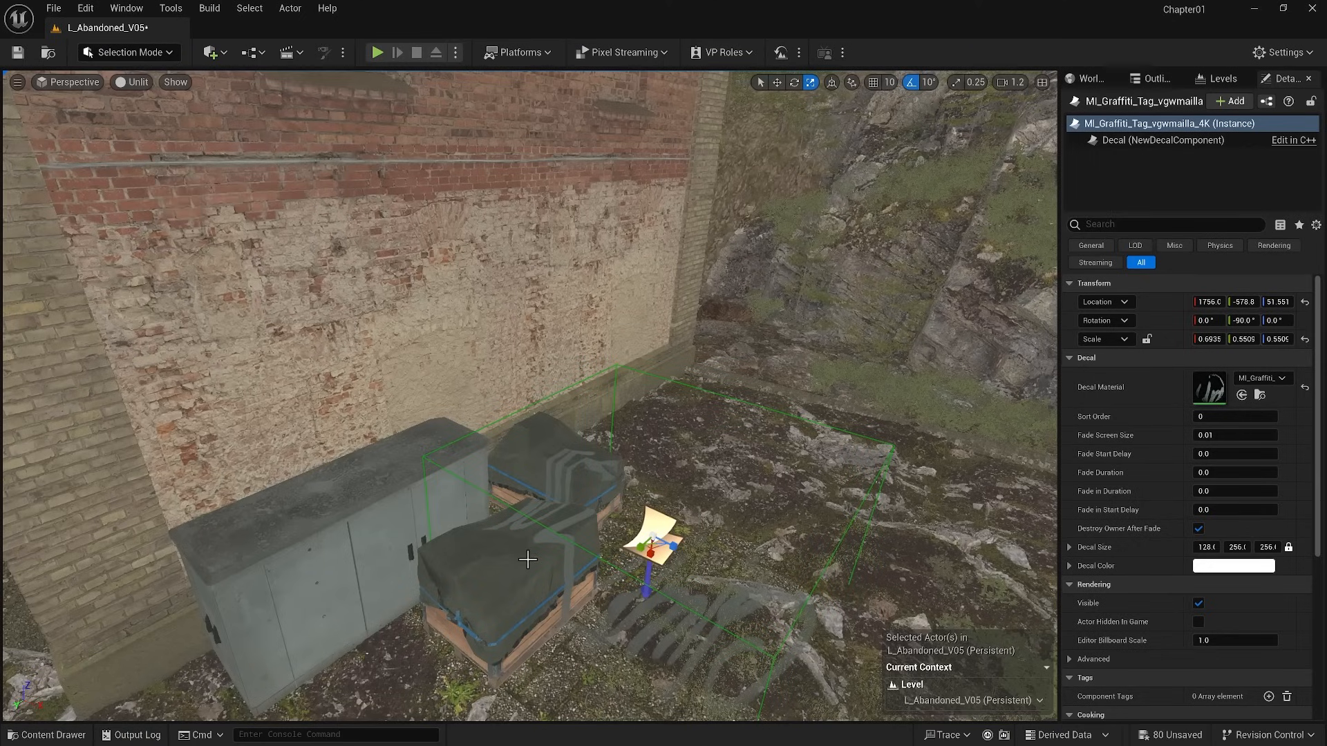
left_click(524, 558)
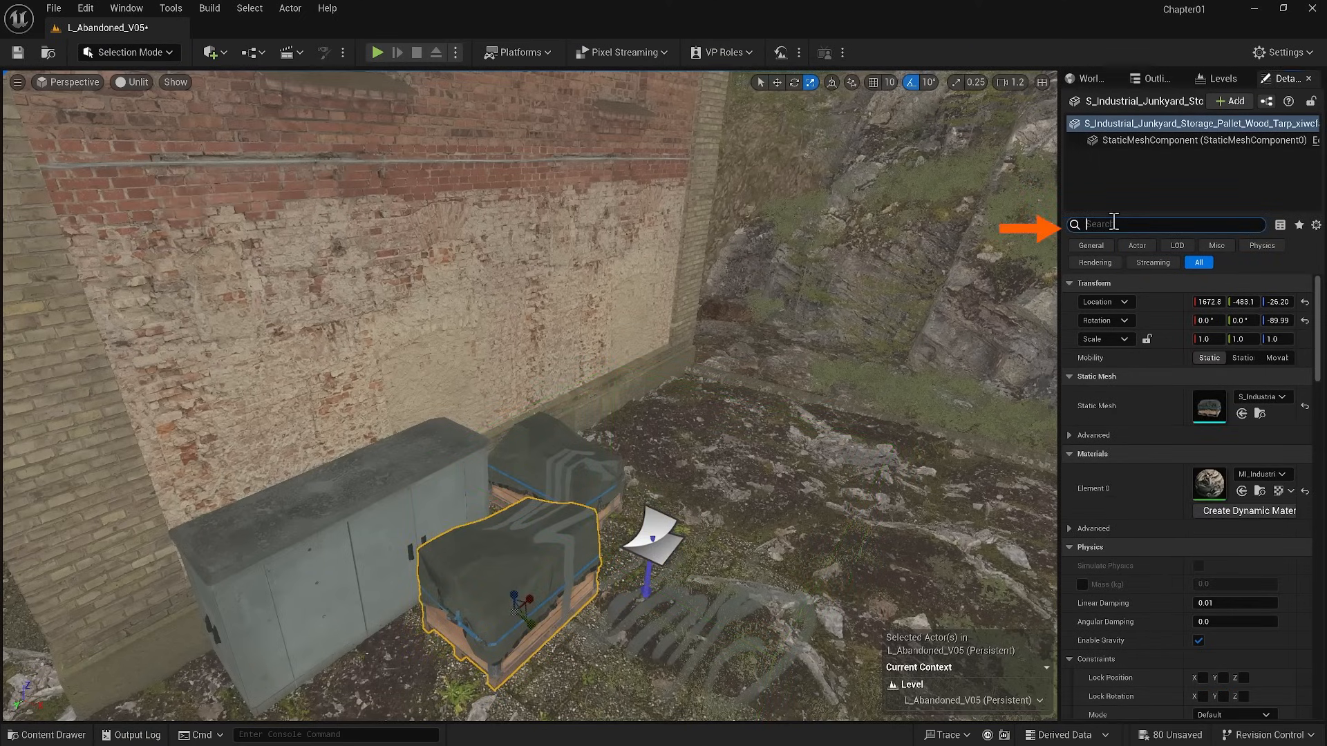
Step: Search 'decal' in the pallet's Details and untick Receives Decals
type("decal")
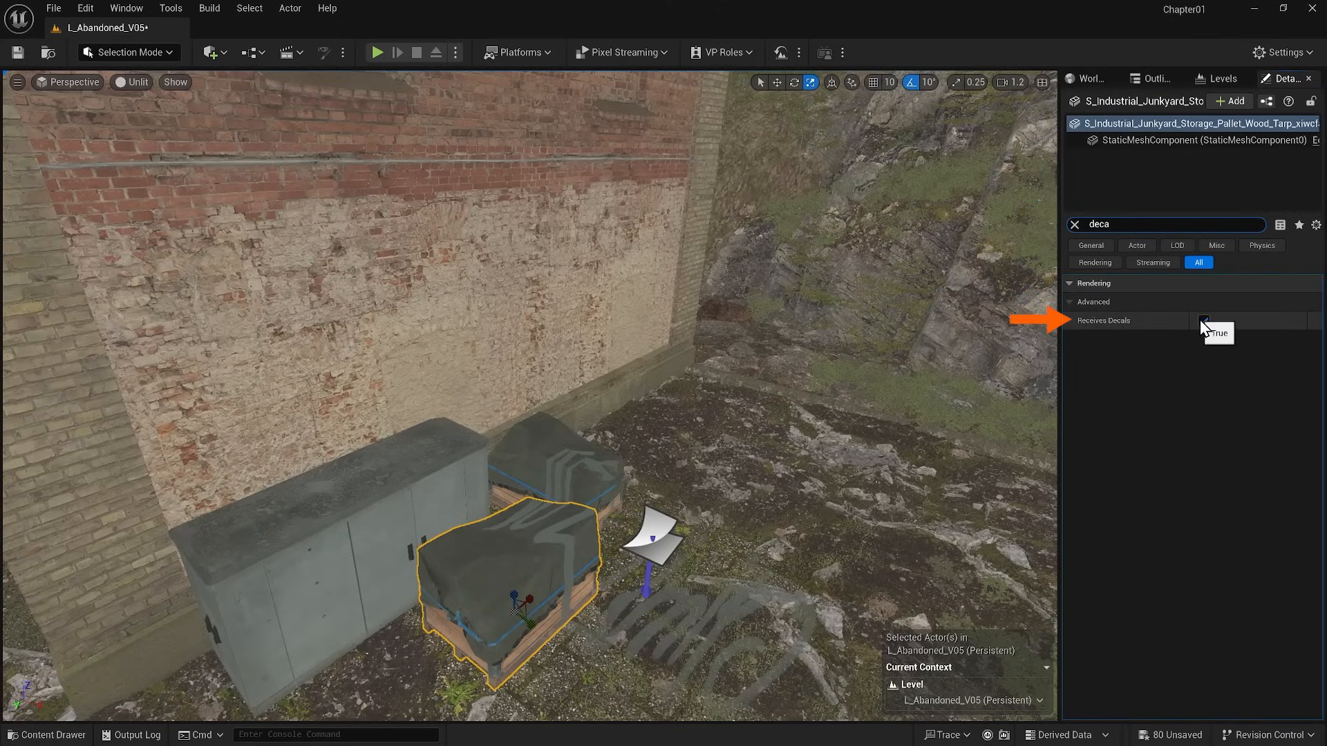
left_click(1202, 321)
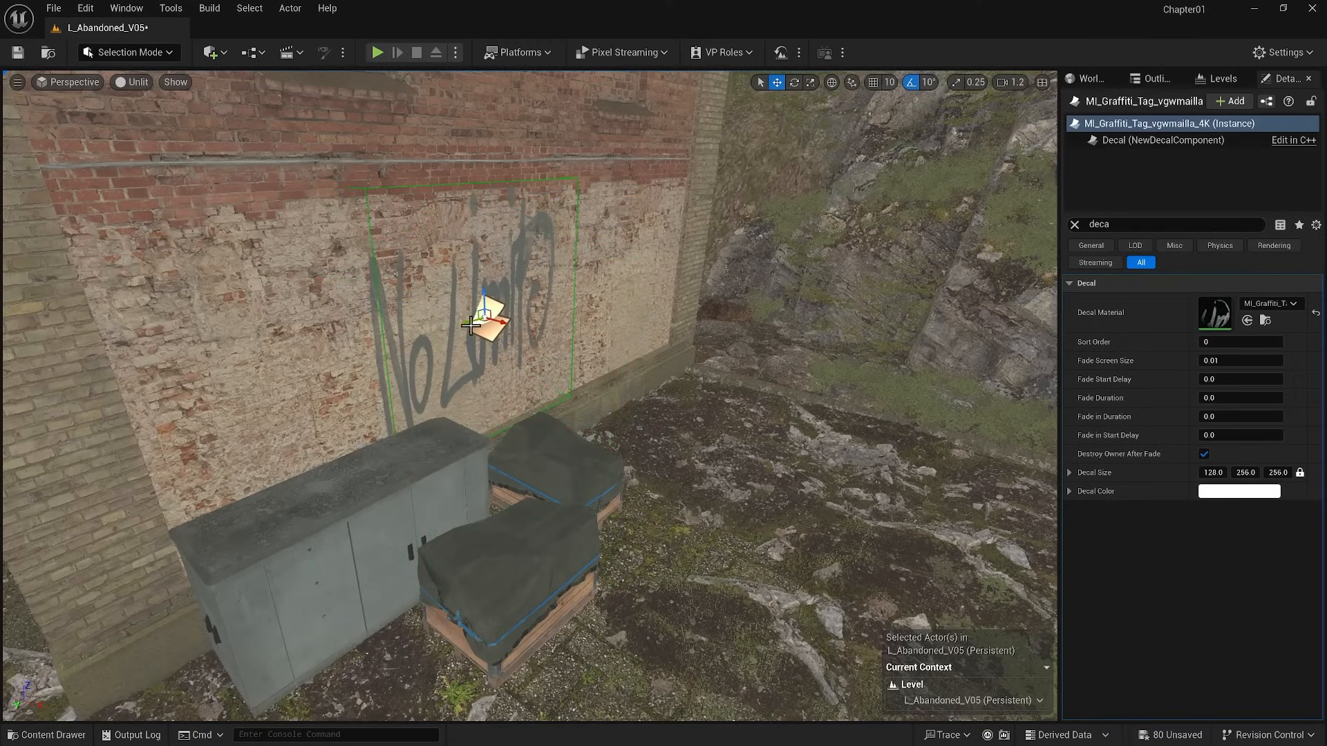
mouse_move(46, 735)
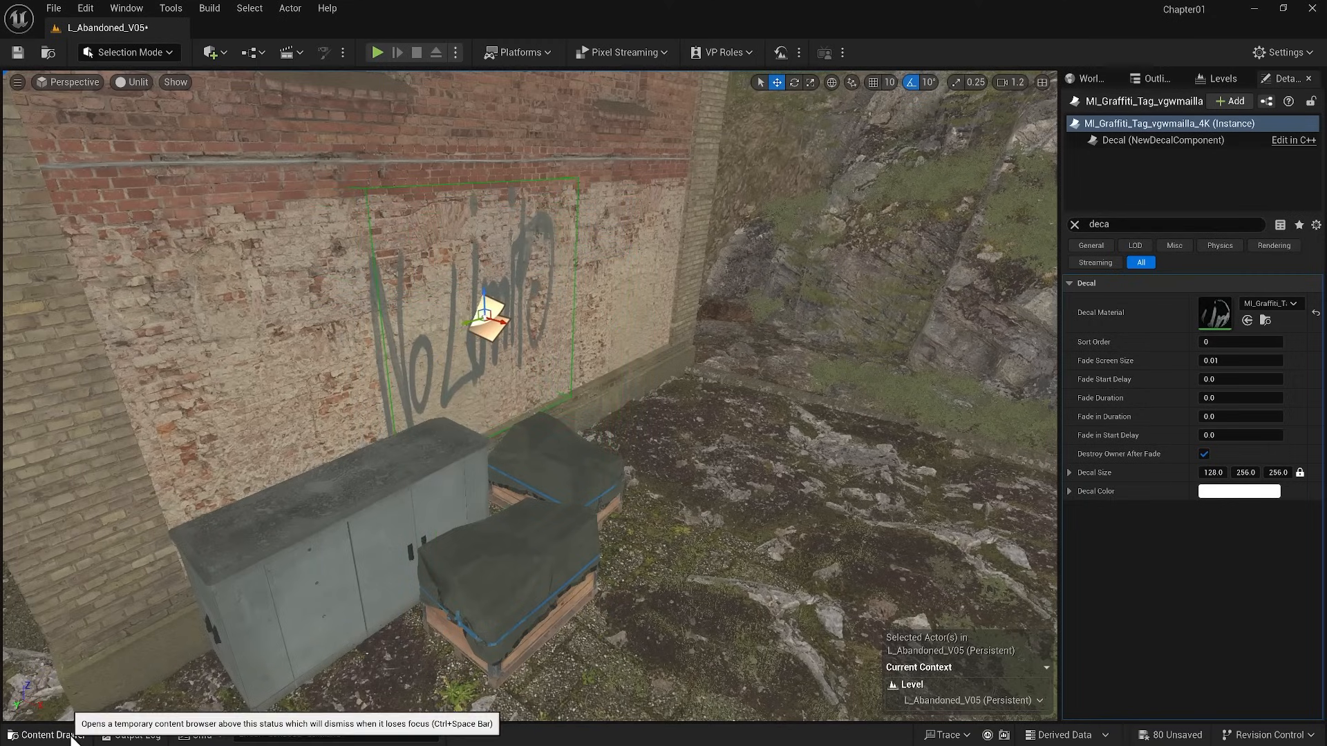
Step: Open the Content Drawer to browse the Graffiti_Tag_vgwmailla decal assets
left_click(47, 734)
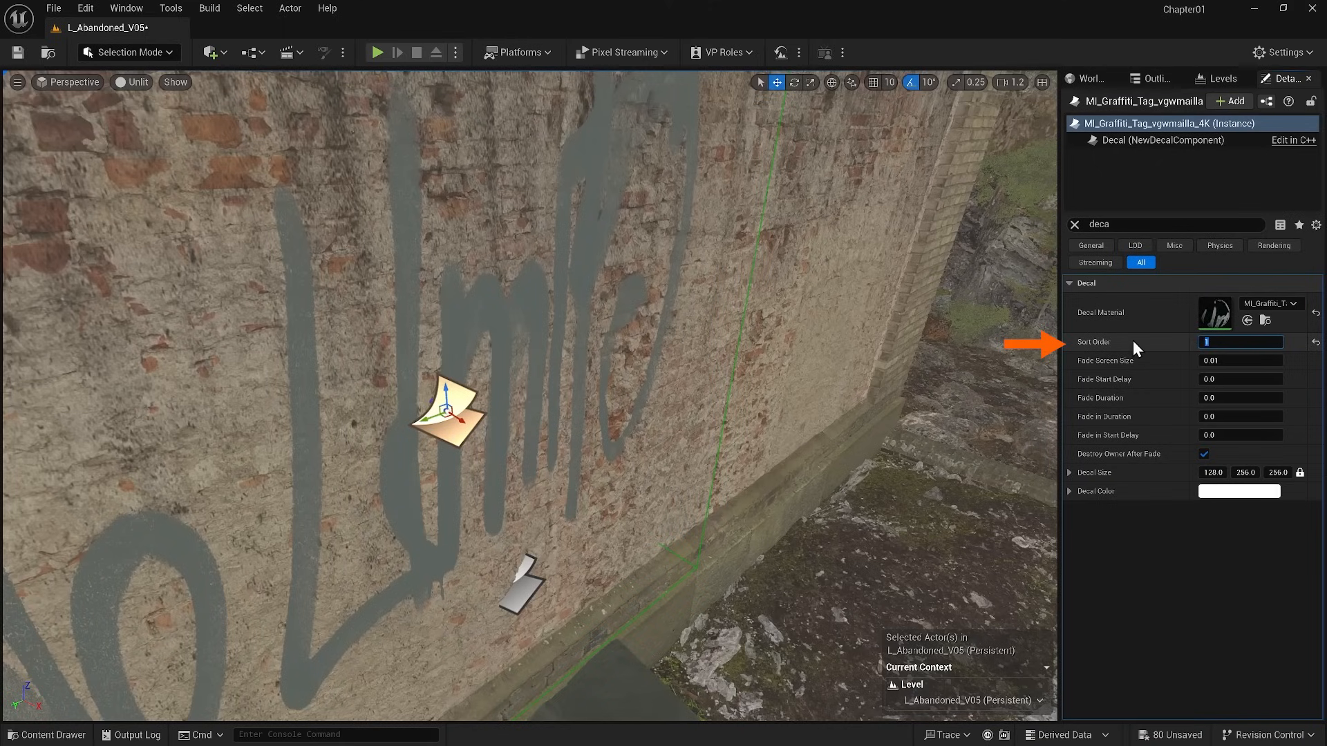
mouse_move(1111, 347)
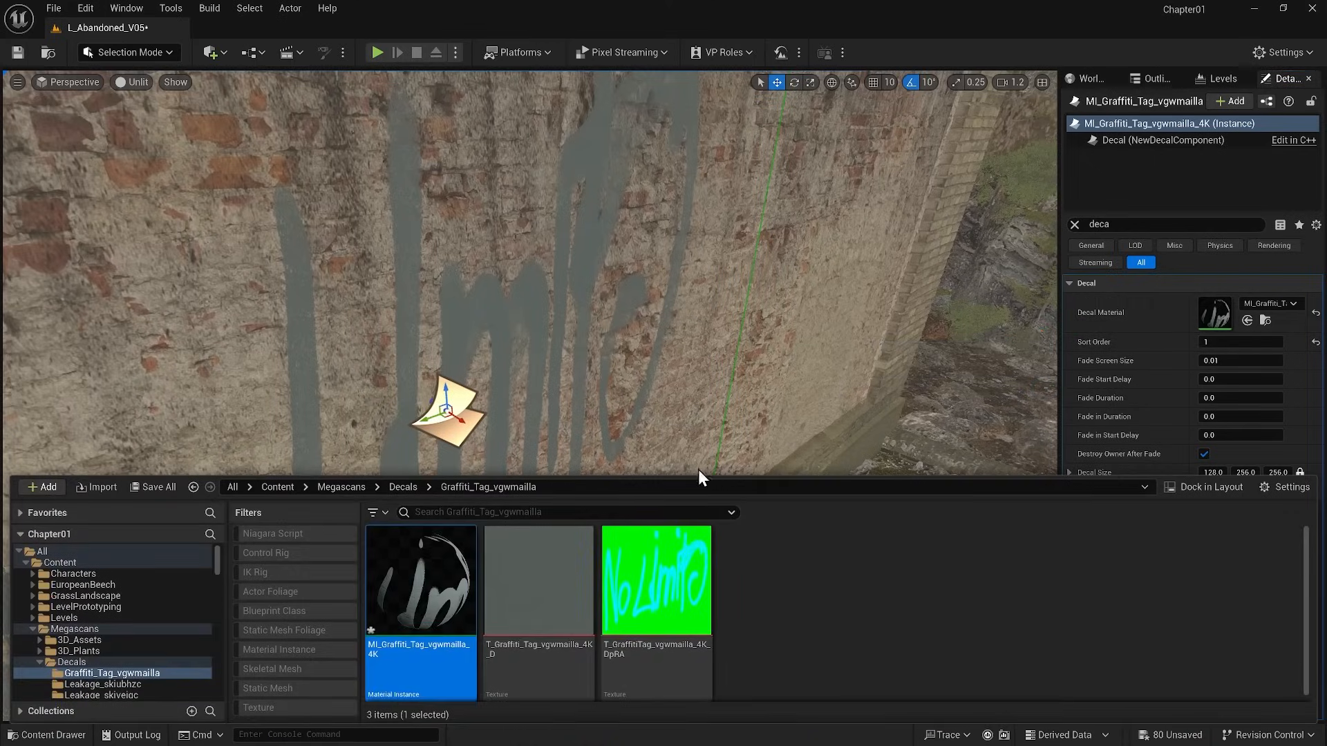
Step: Open MI_Graffiti_Tag, apply a dark red colour overlay, and set roughness intensity to 0.197
double_click(421, 580)
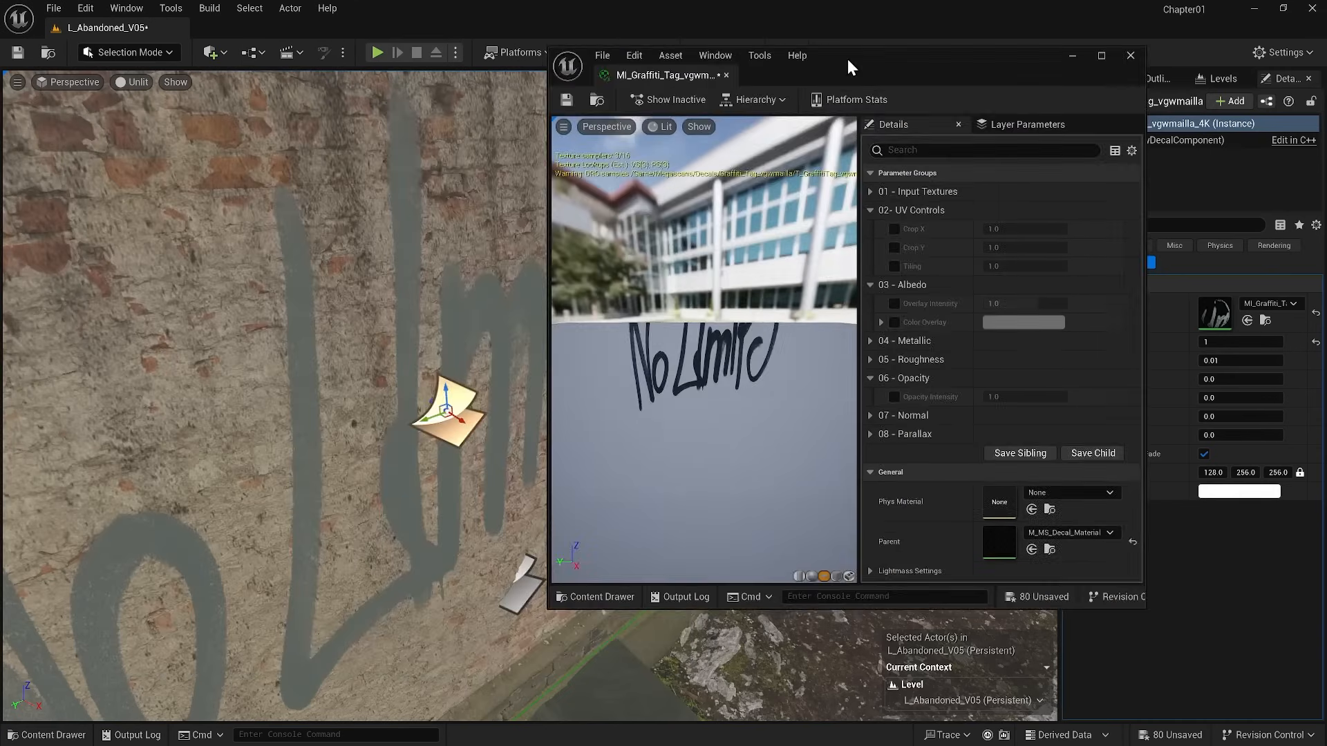
left_click(137, 82)
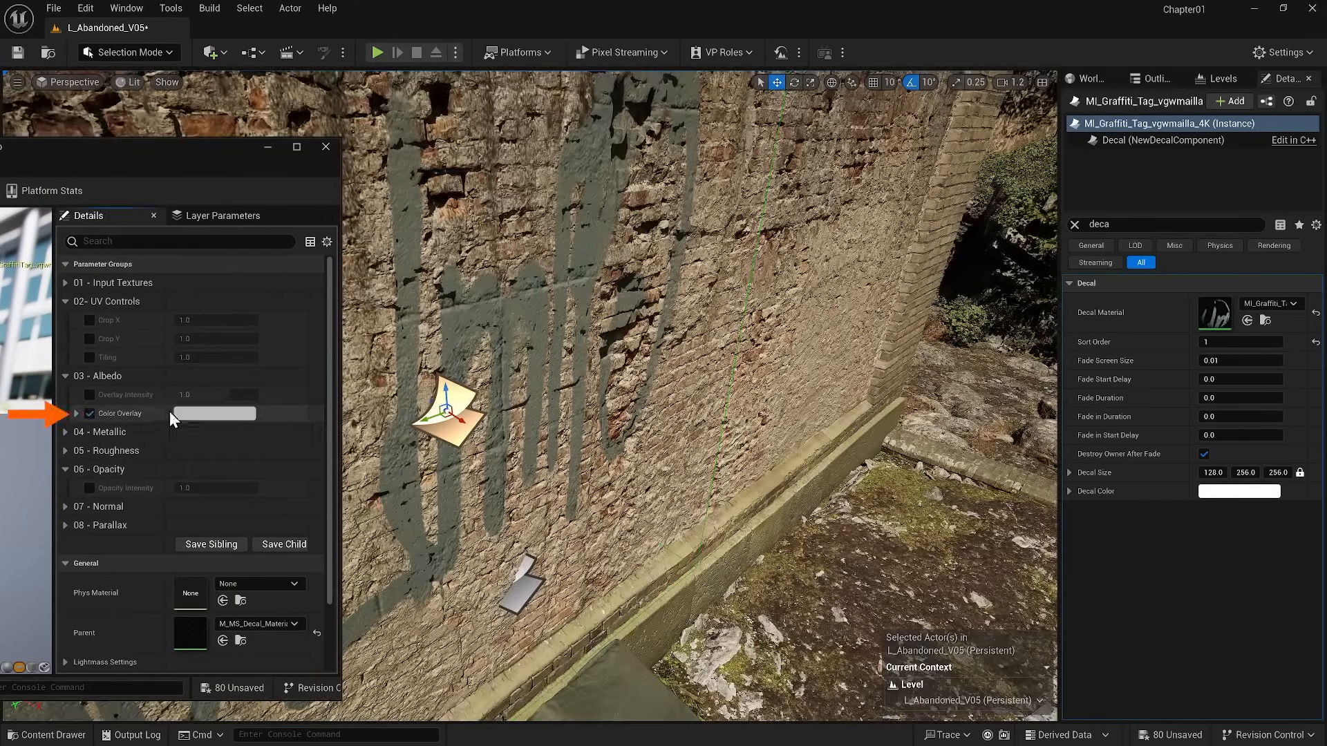
left_click(212, 413)
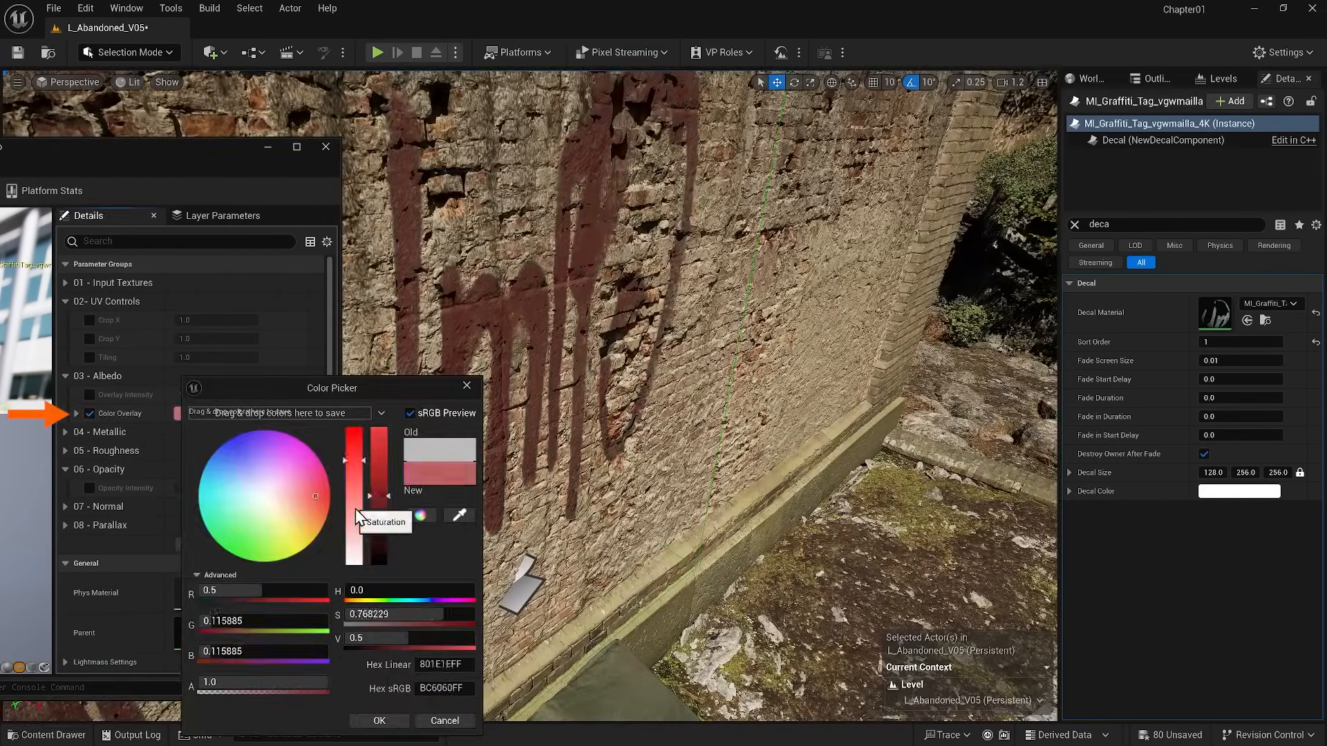
left_click(378, 720)
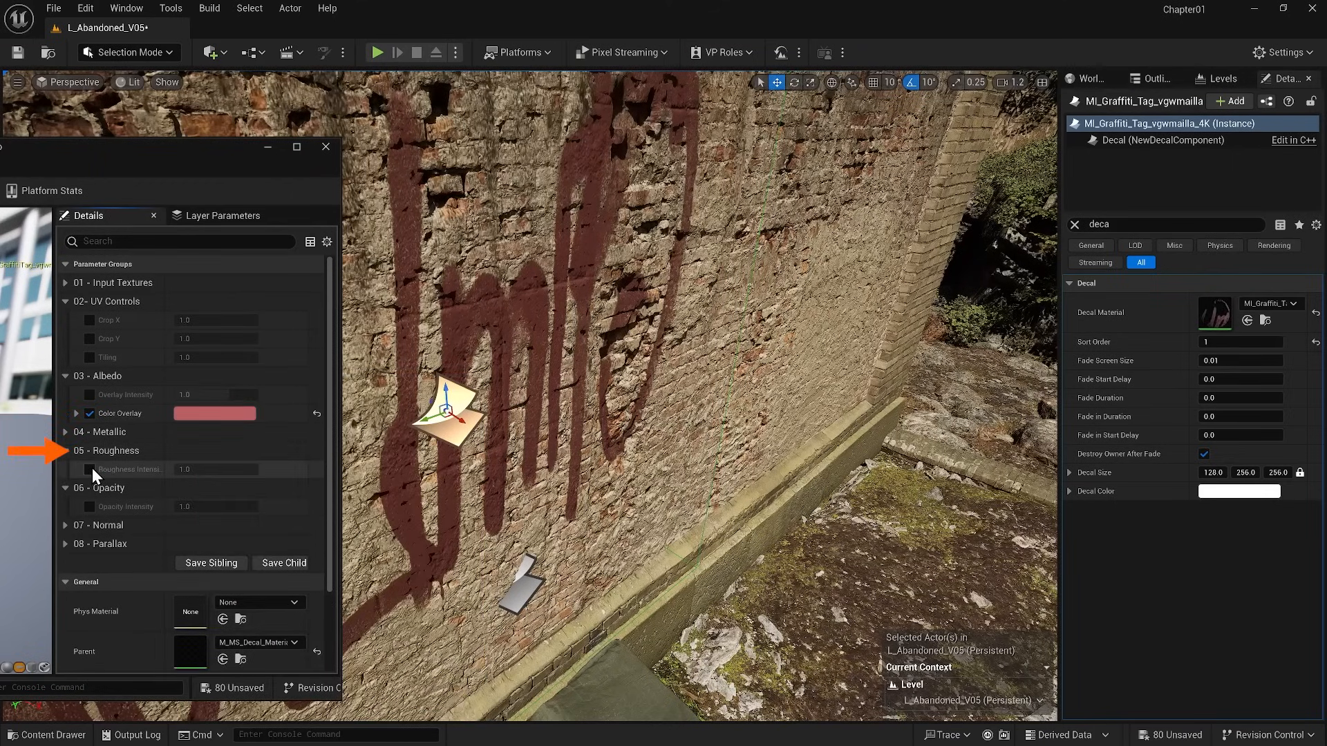
left_click(88, 470)
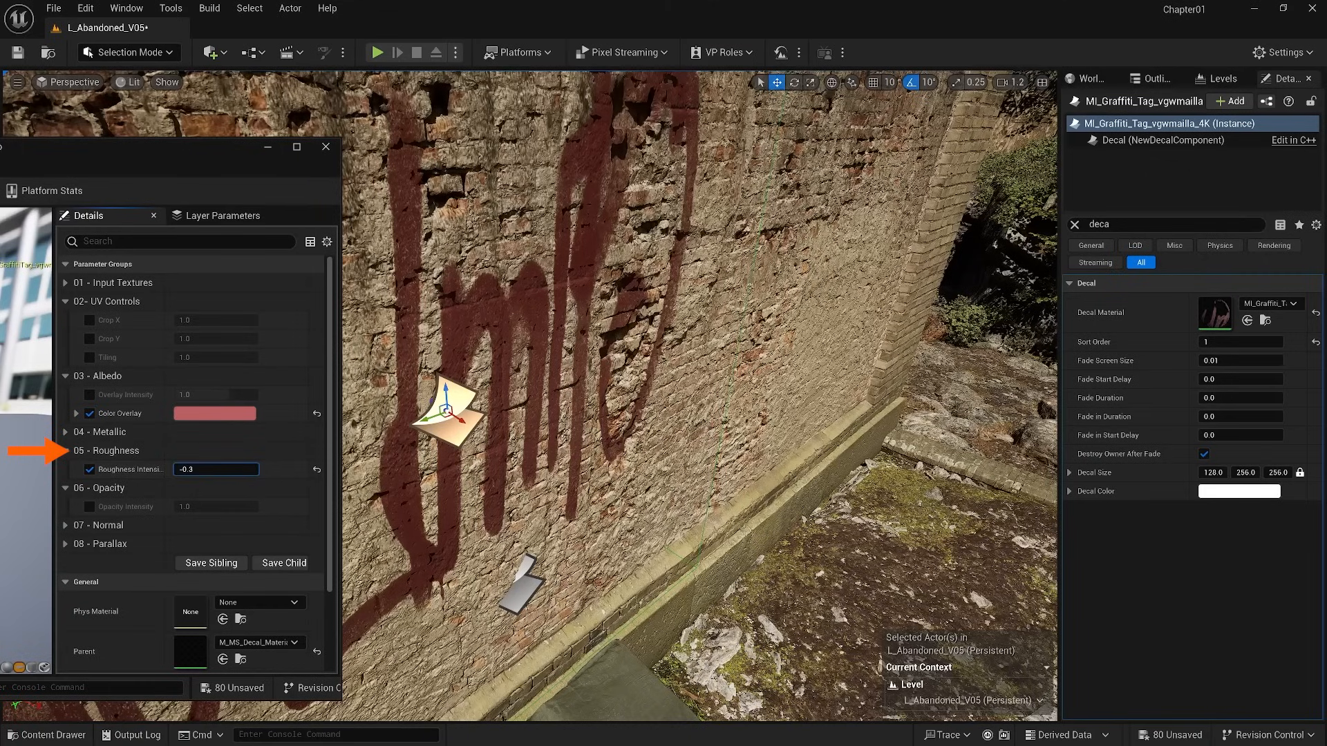
type("0.197091")
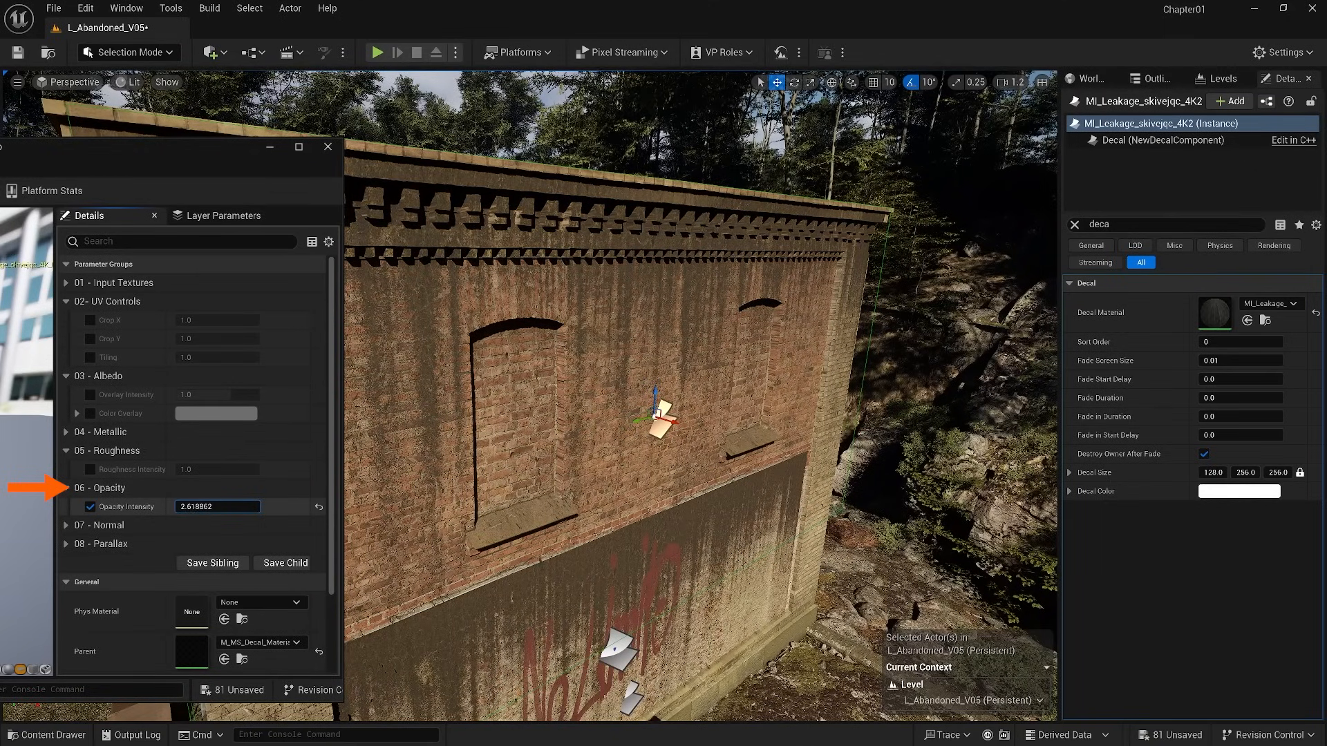
Step: On the building-corner leakage decal's material, pick a pale green overlay and enter opacity 1.2
type("0.812968")
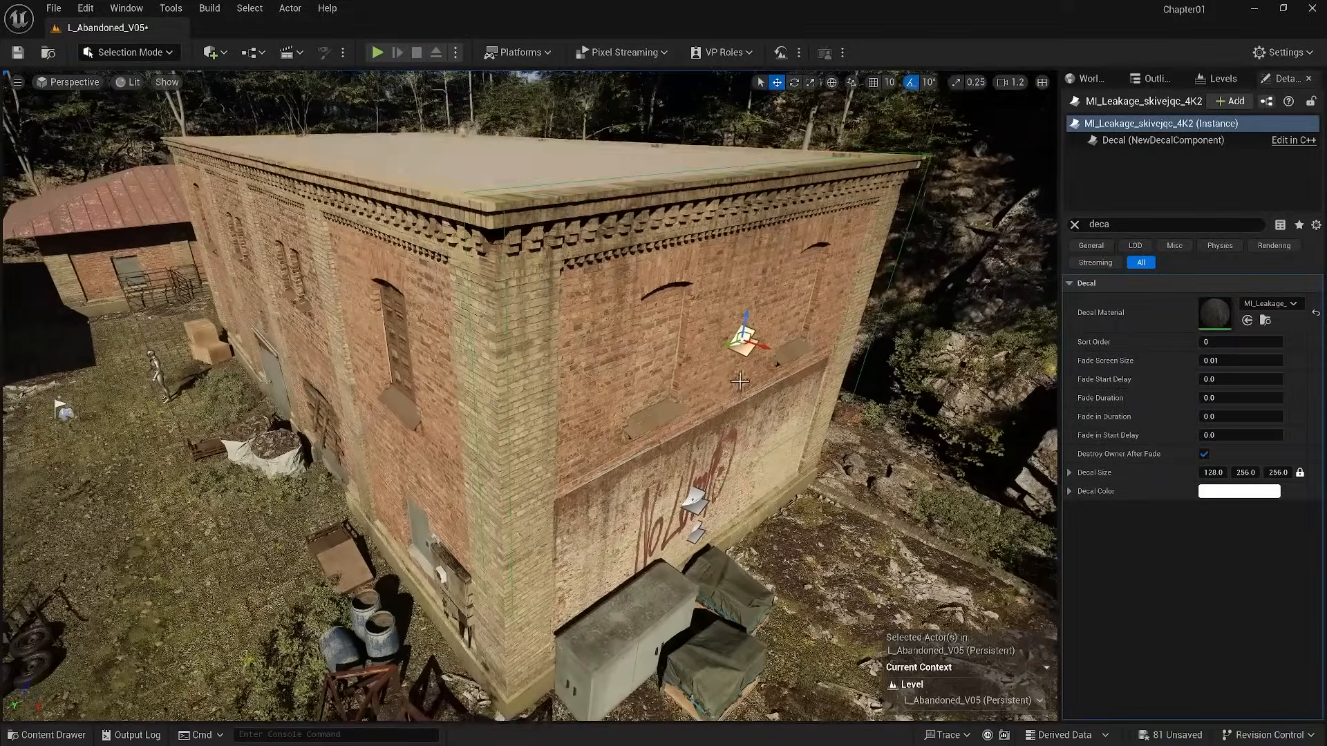
left_click_drag(740, 331, 410, 474)
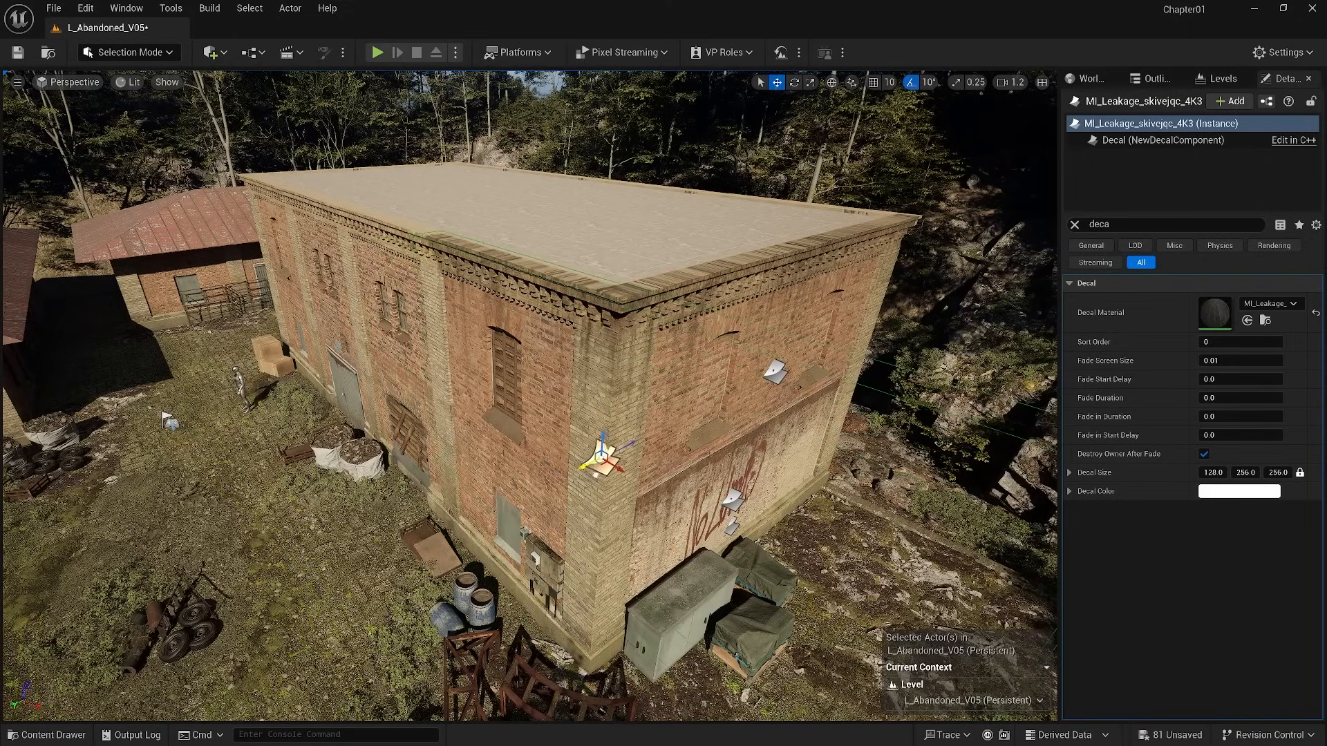
left_click_drag(600, 453, 449, 359)
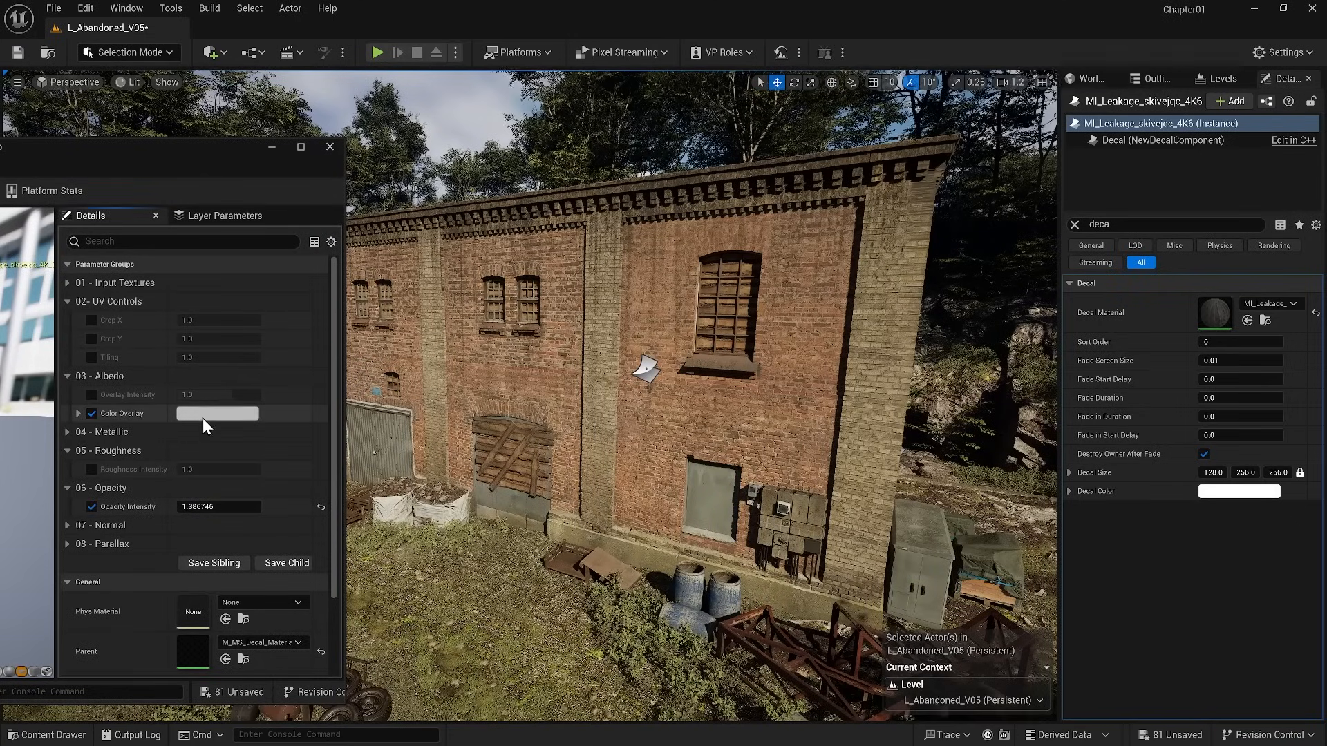
left_click(216, 413)
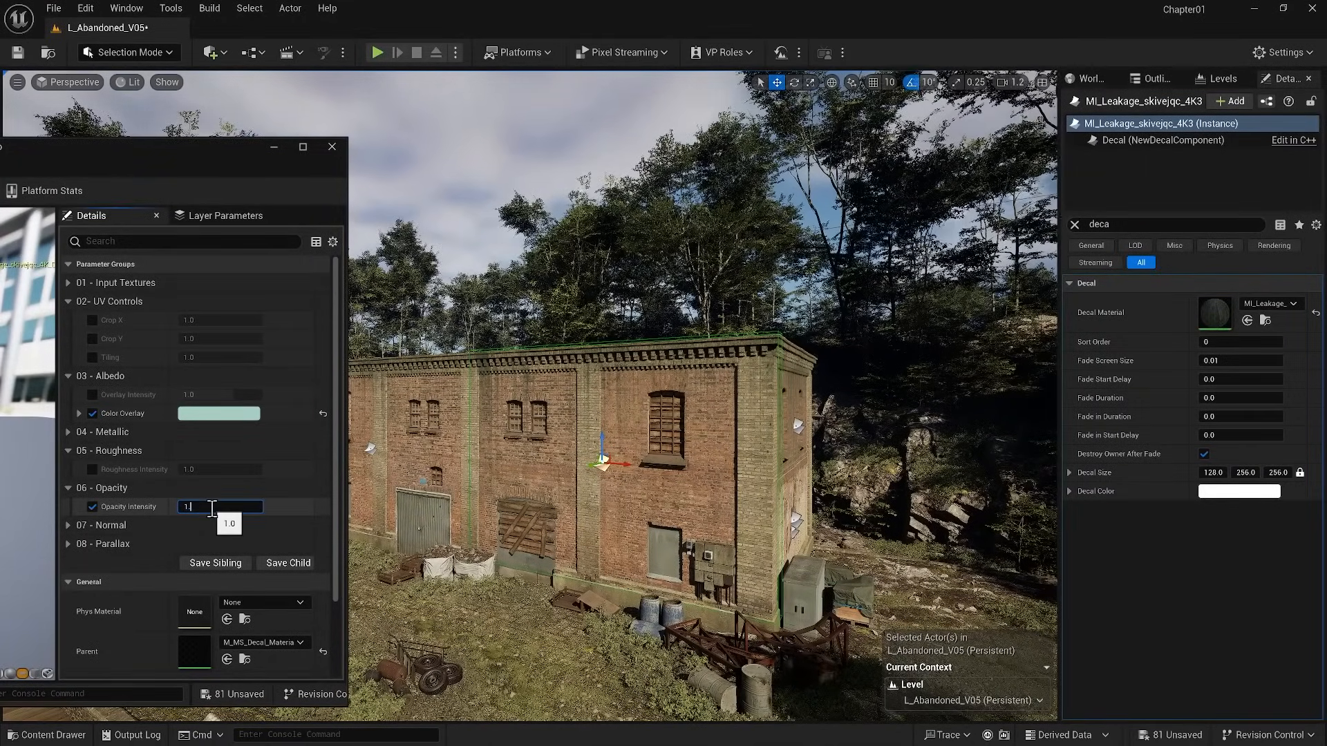
type("1.2")
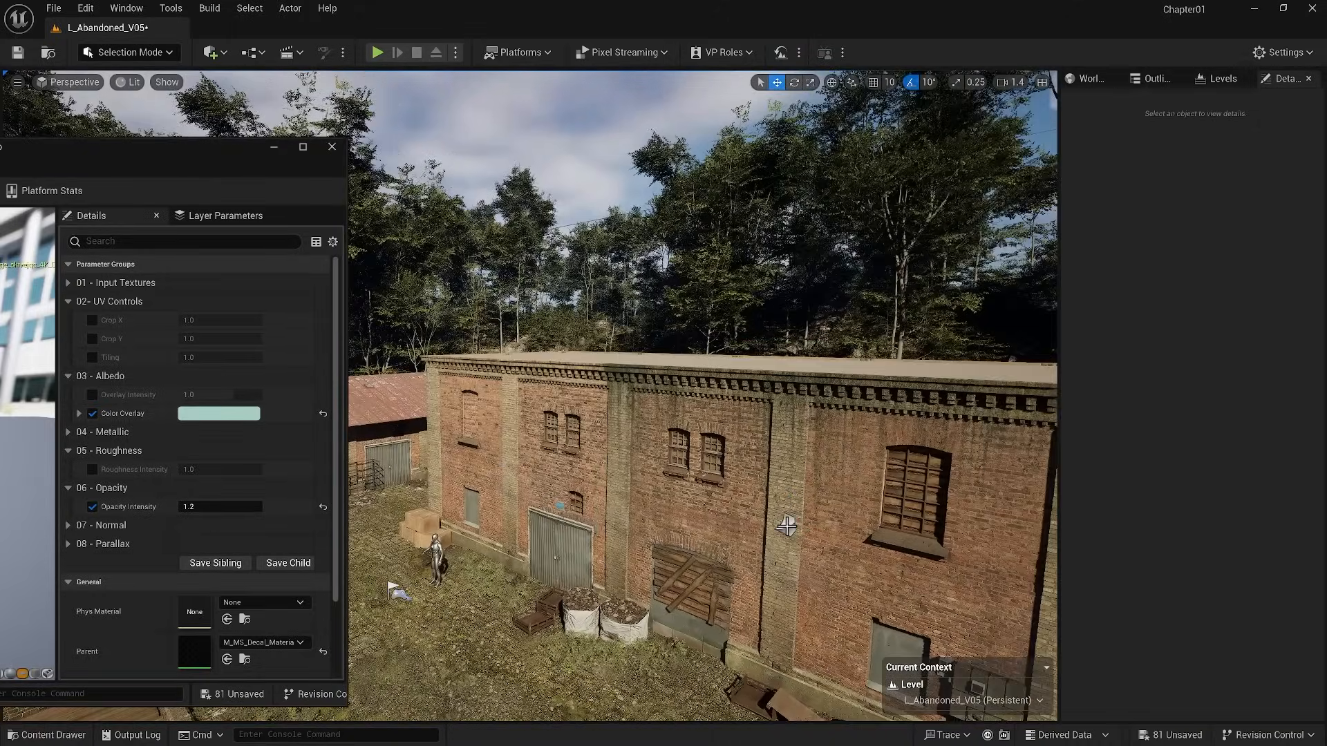
left_click(652, 495)
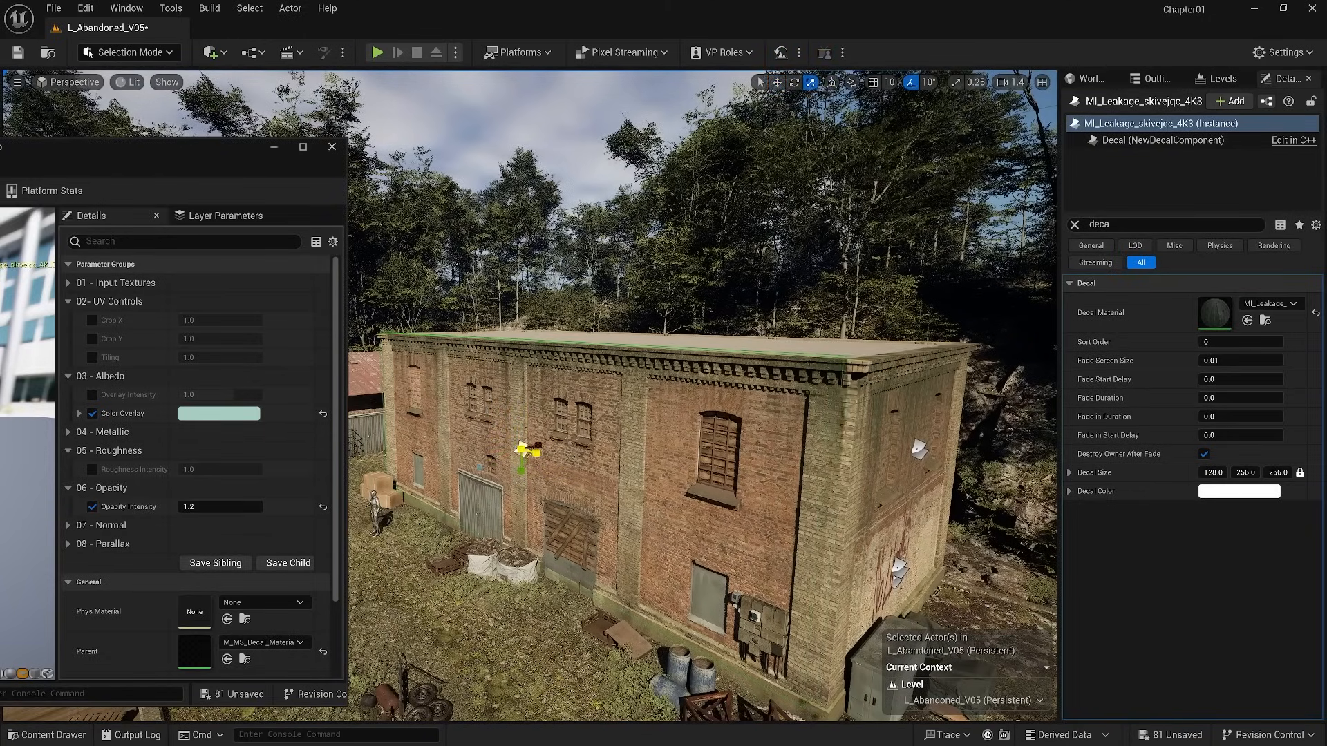
left_click(775, 82)
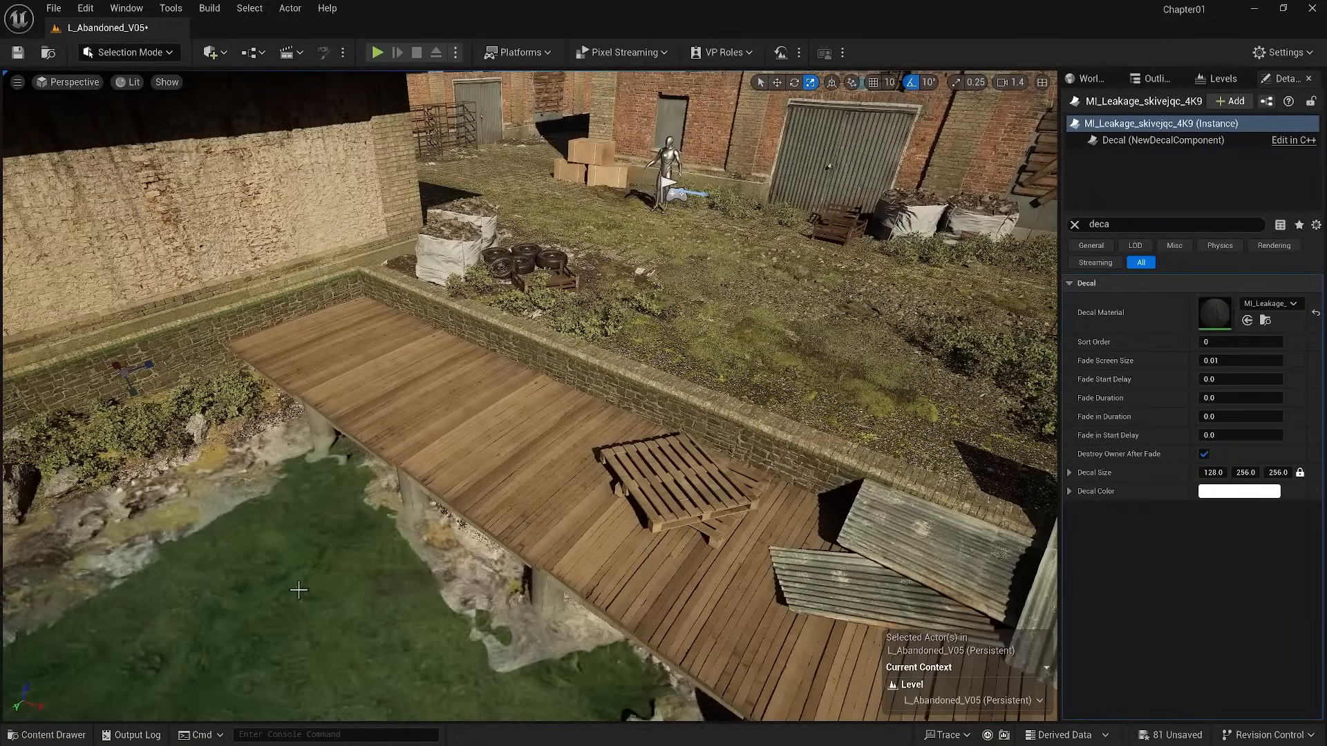
left_click(46, 735)
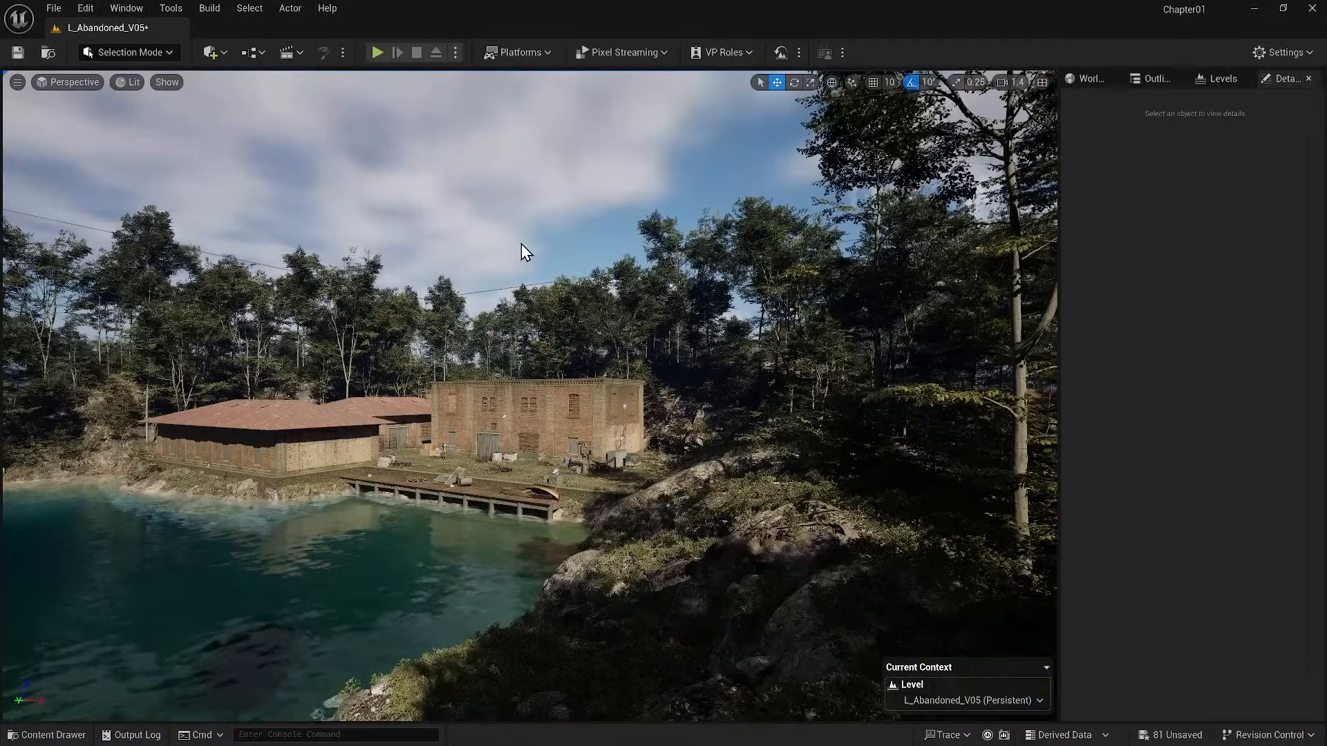
Step: Look up the jetty's wooden plank material and MI_Concrete_Pillar material in the Content Drawer
key("G")
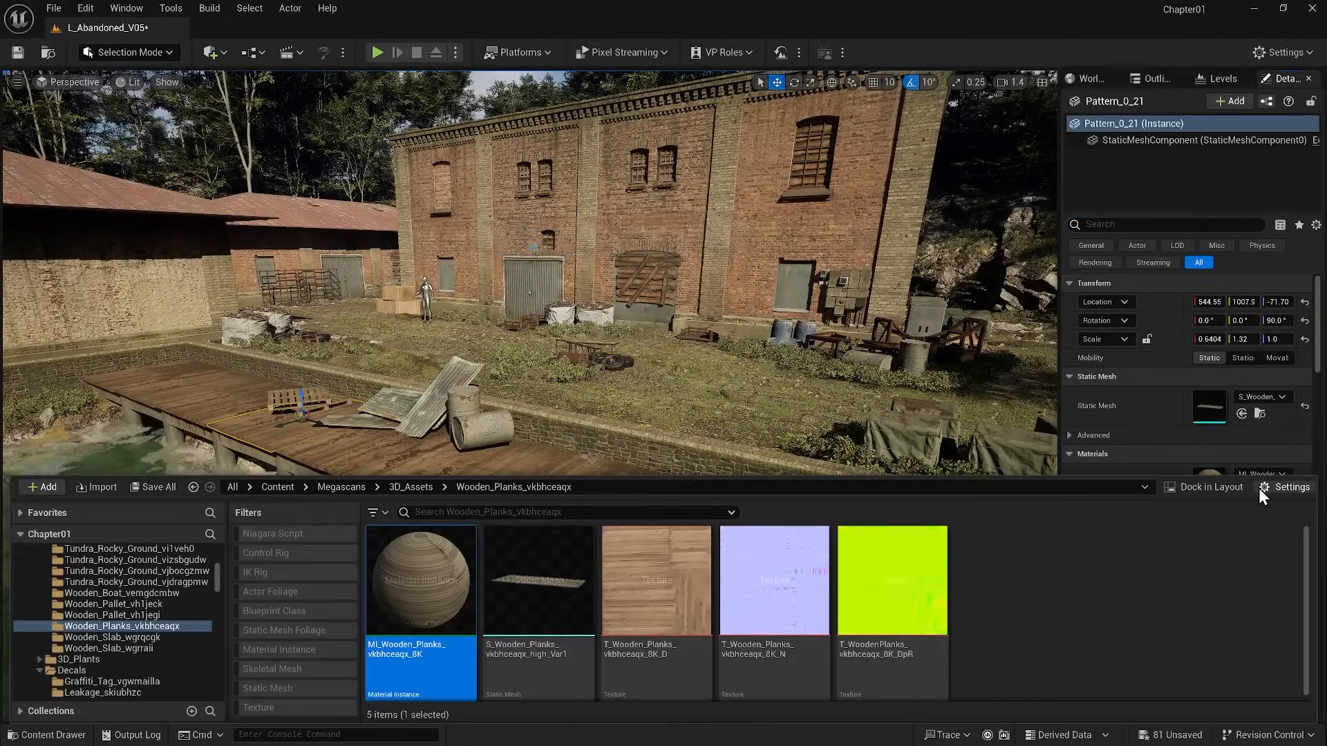
right_click(421, 580)
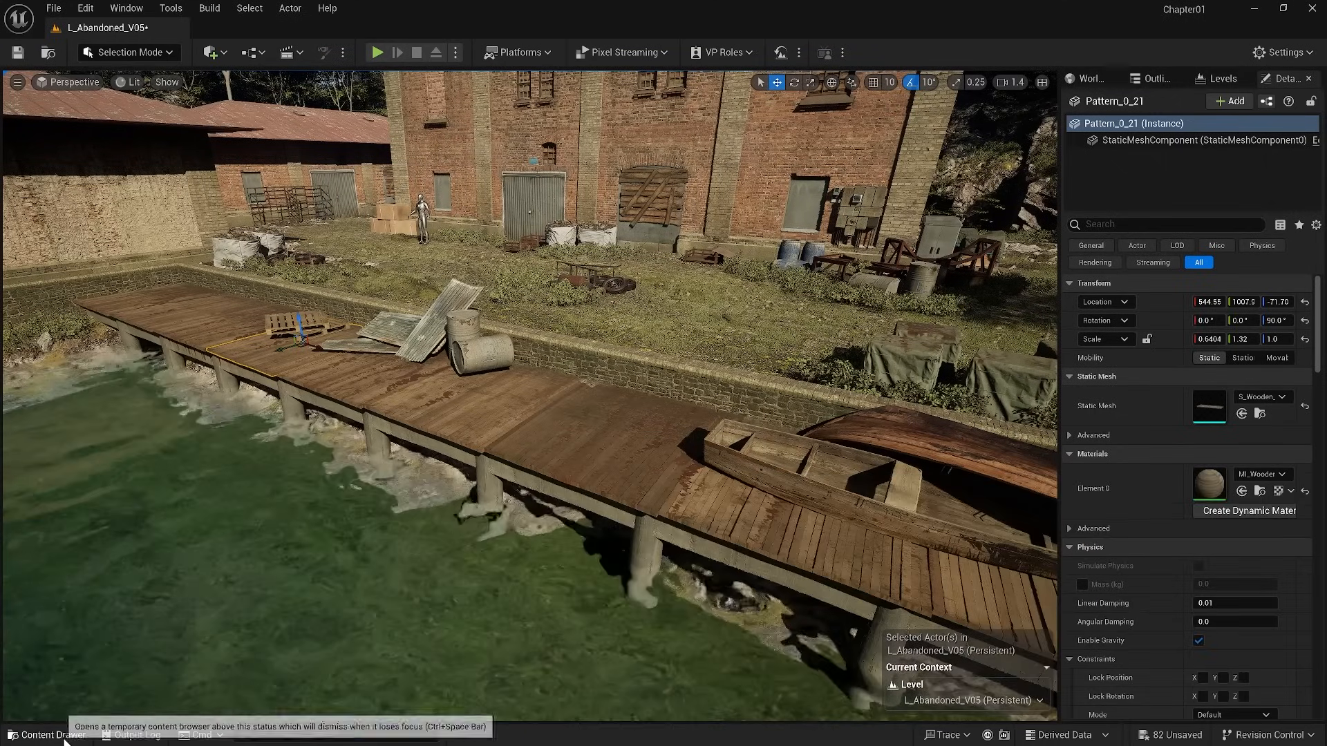
left_click(48, 735)
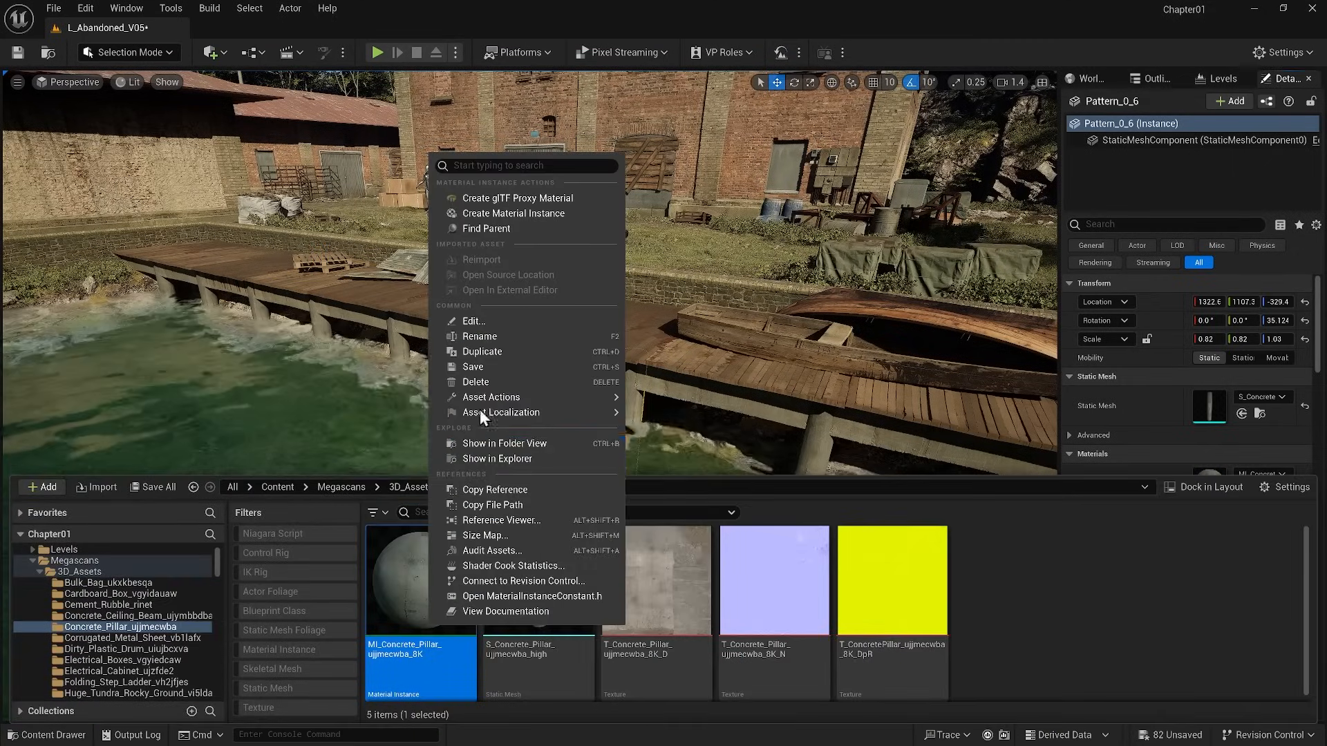
left_click(472, 321)
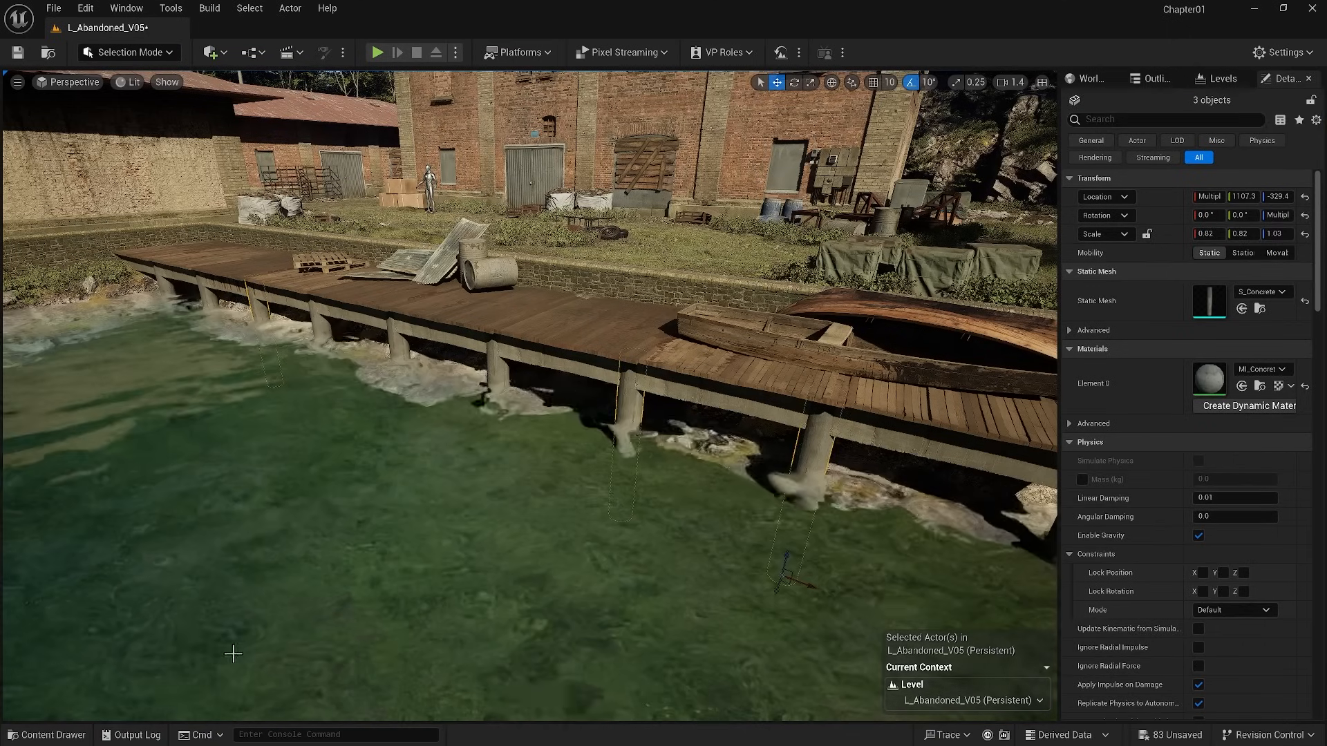
left_click(46, 735)
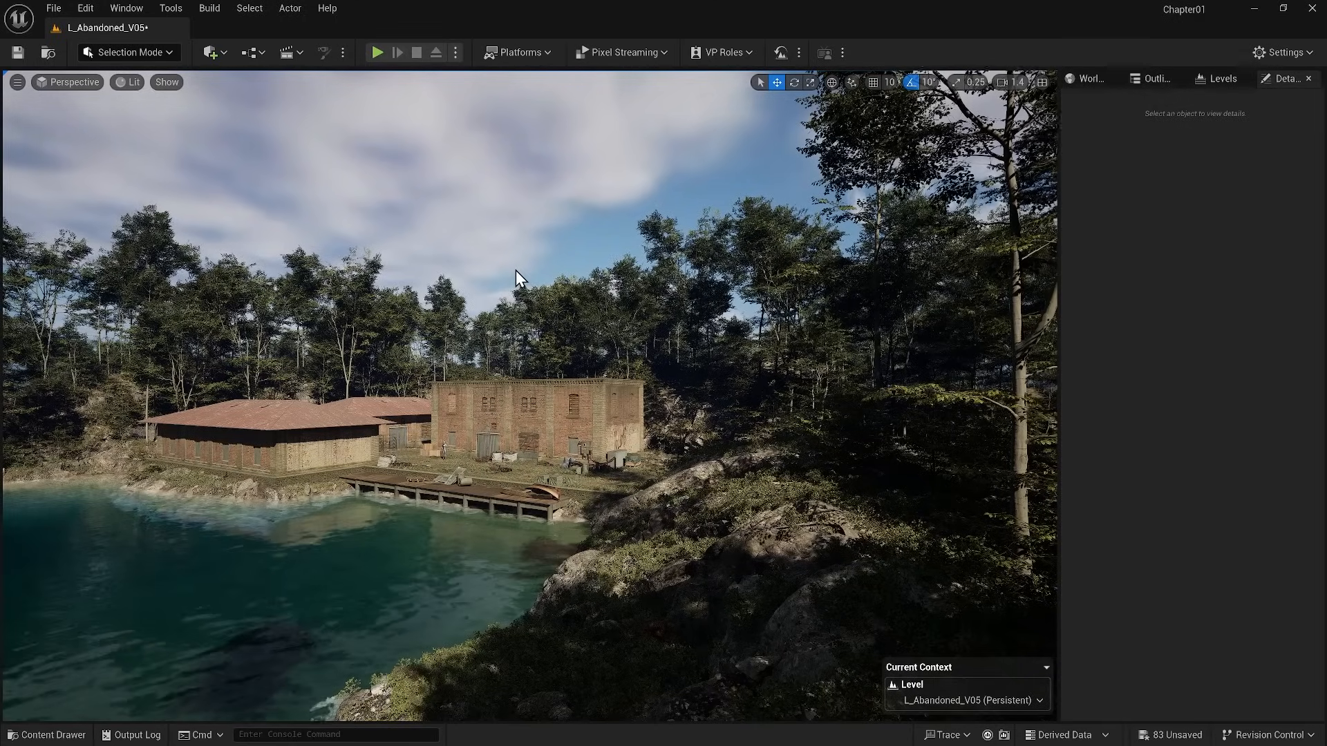
Step: Move the loose actors in the Outliner into new folders named Decals and Lanscape
key("Ctrl+L")
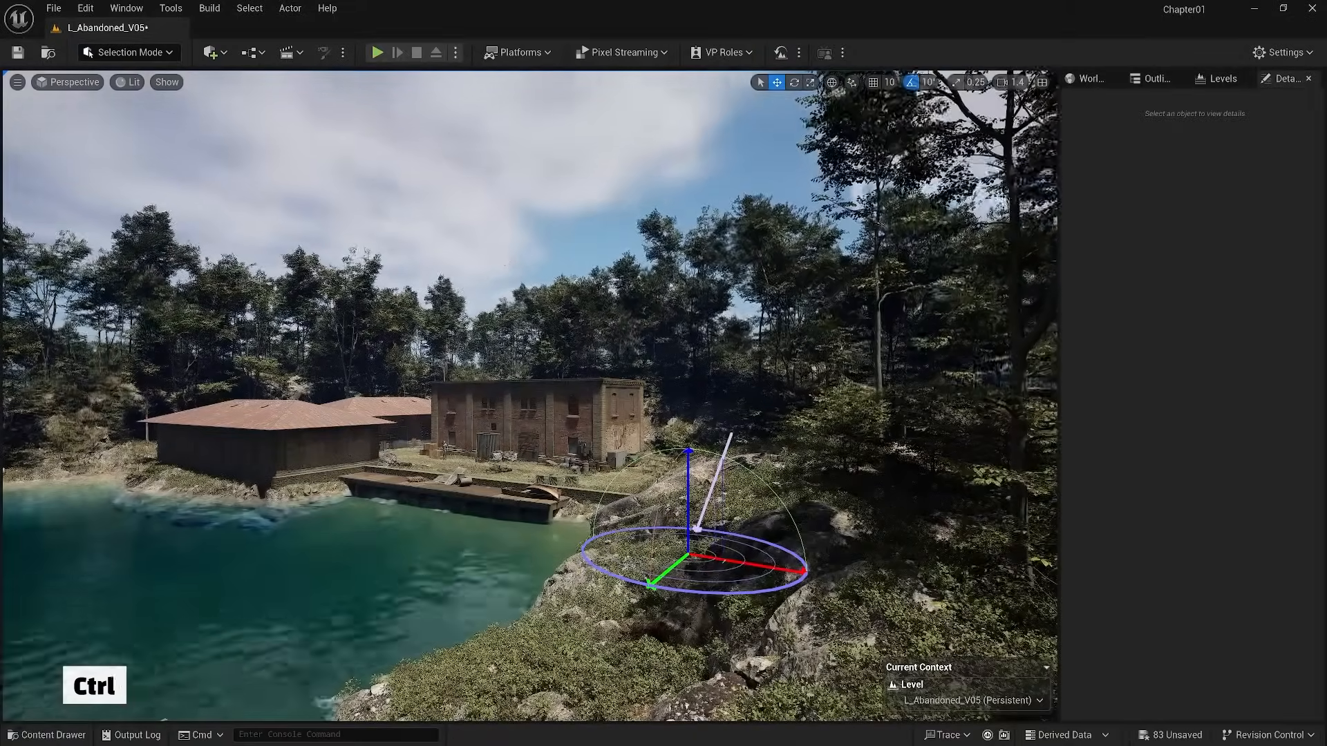
left_click(1150, 78)
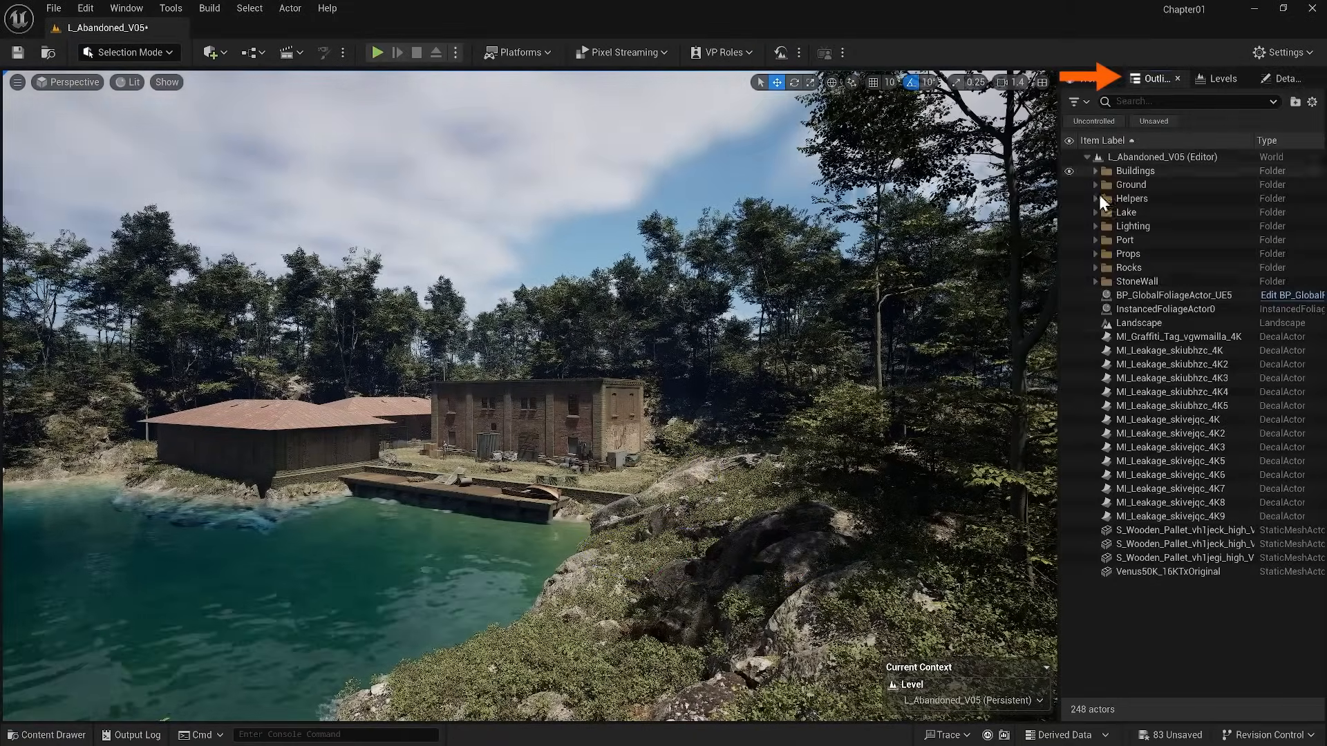
right_click(1168, 488)
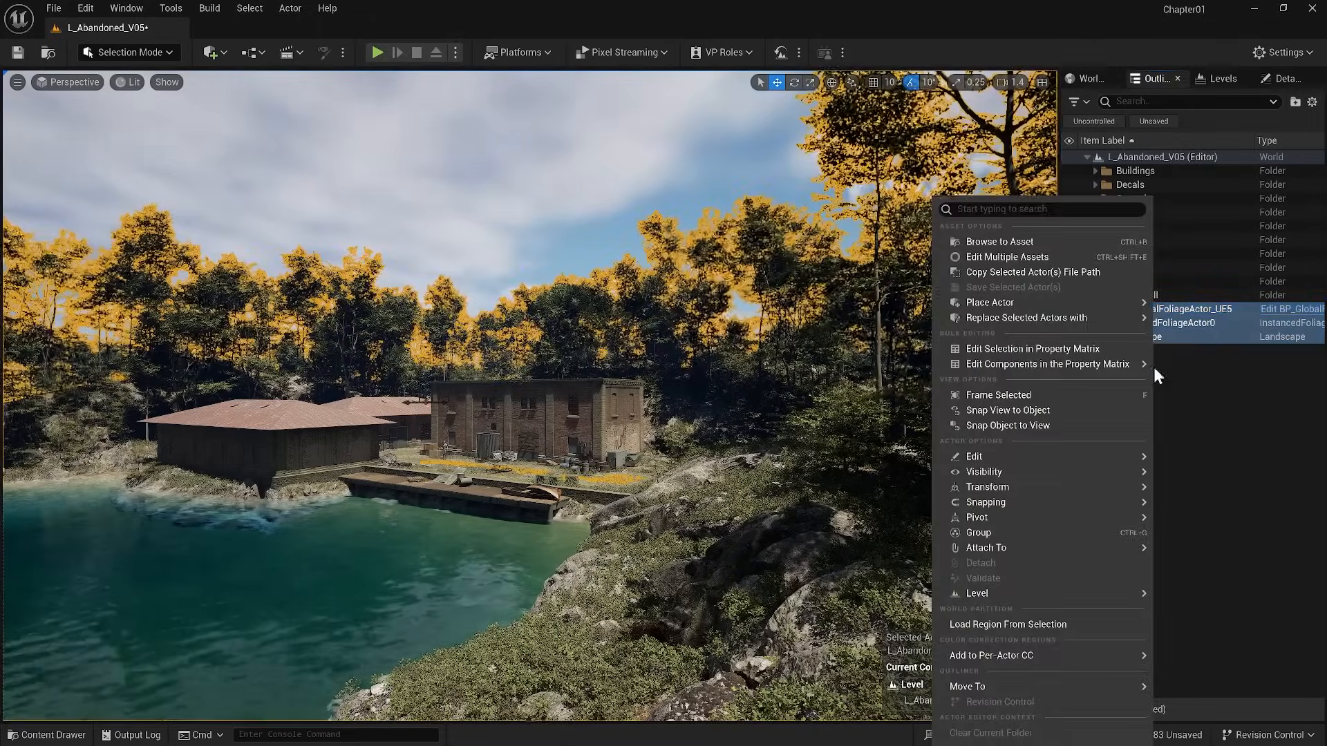
mouse_move(977, 686)
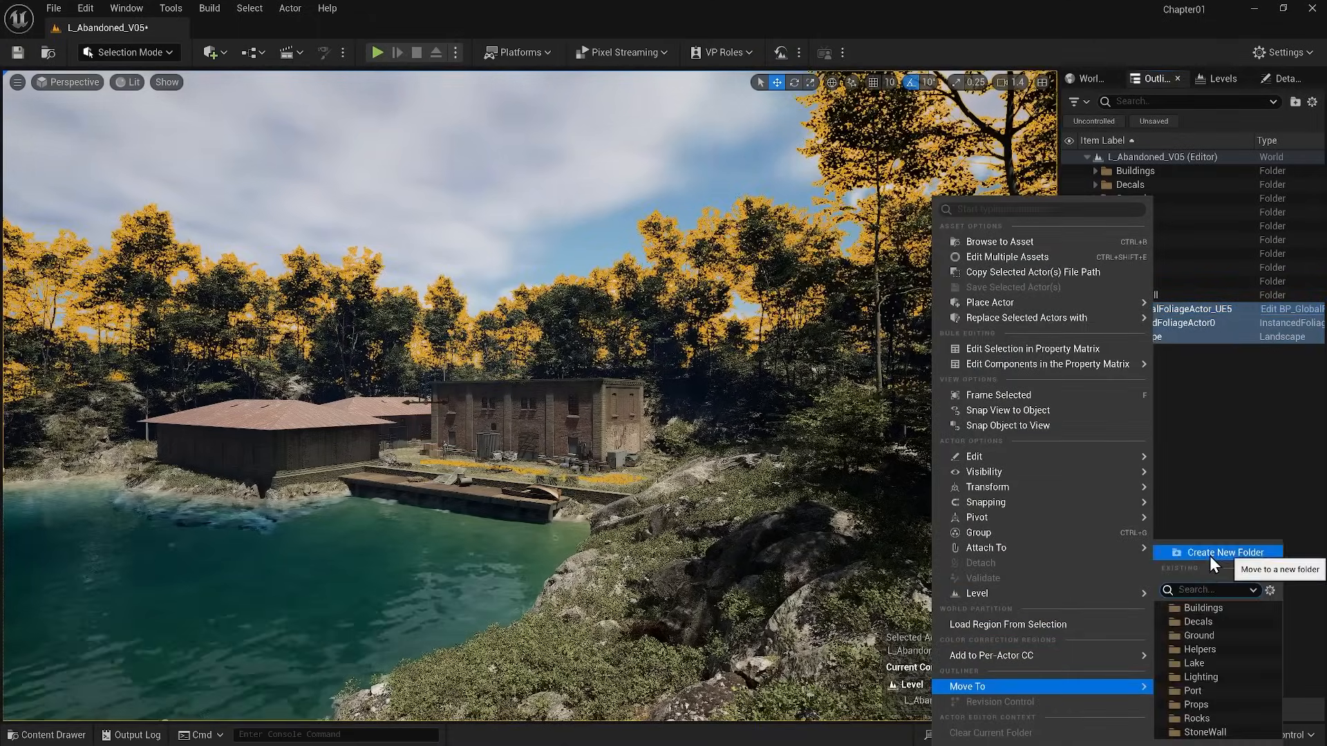
left_click(1224, 551)
type("Lanscape")
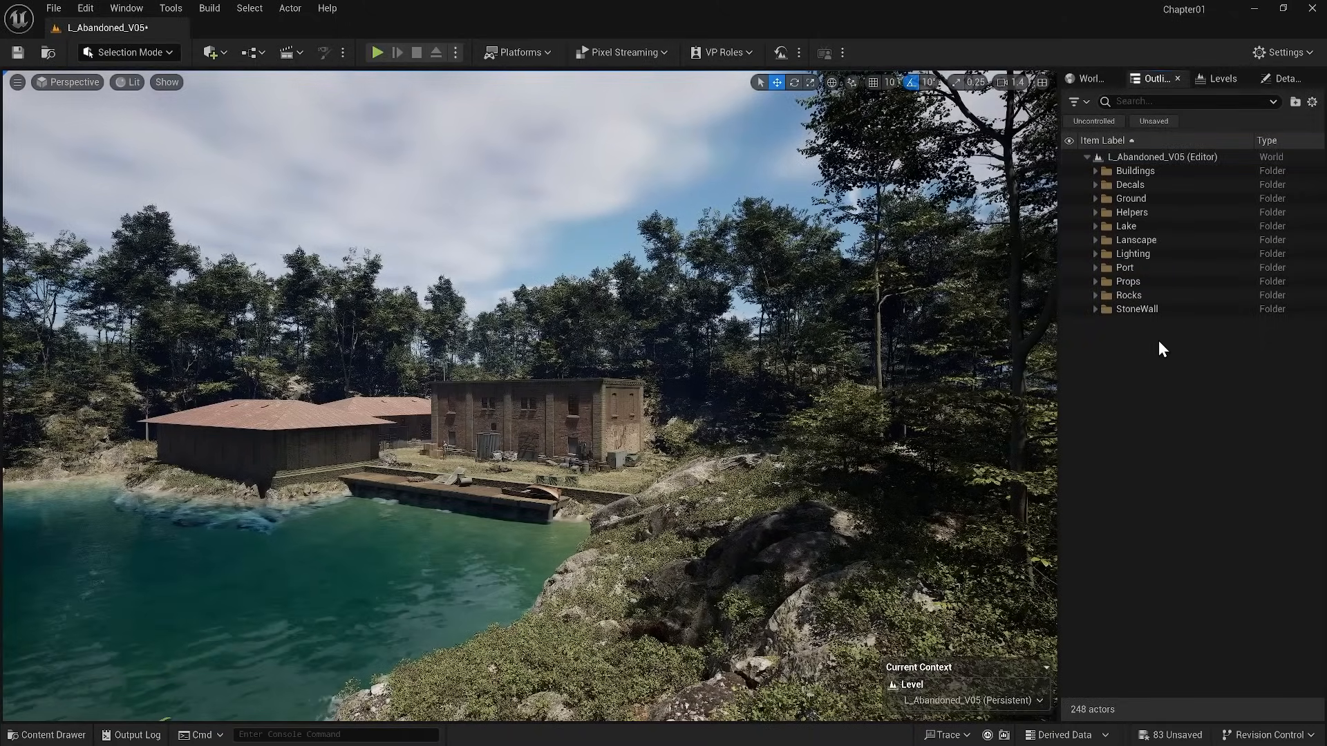
Step: Reveal PlayerStart under the Helpers folder and start Play In Editor
left_click(431, 455)
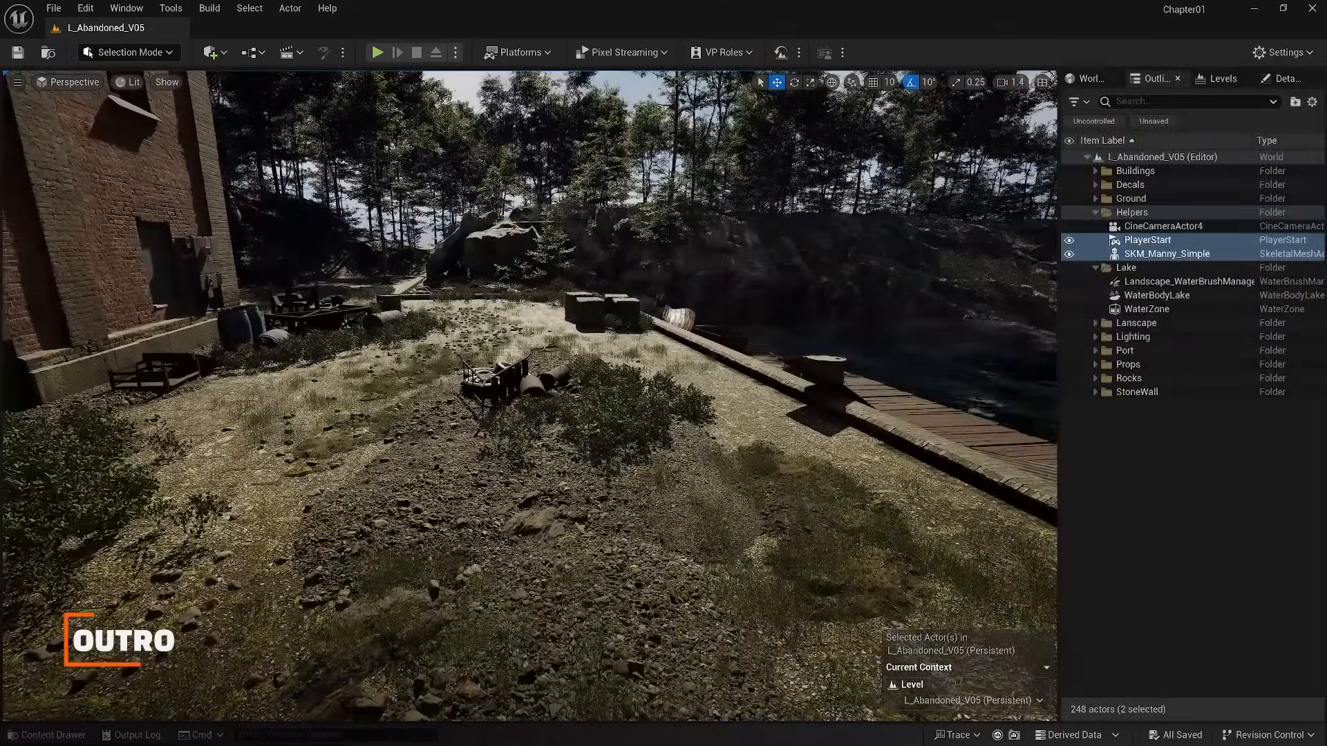
left_click(378, 52)
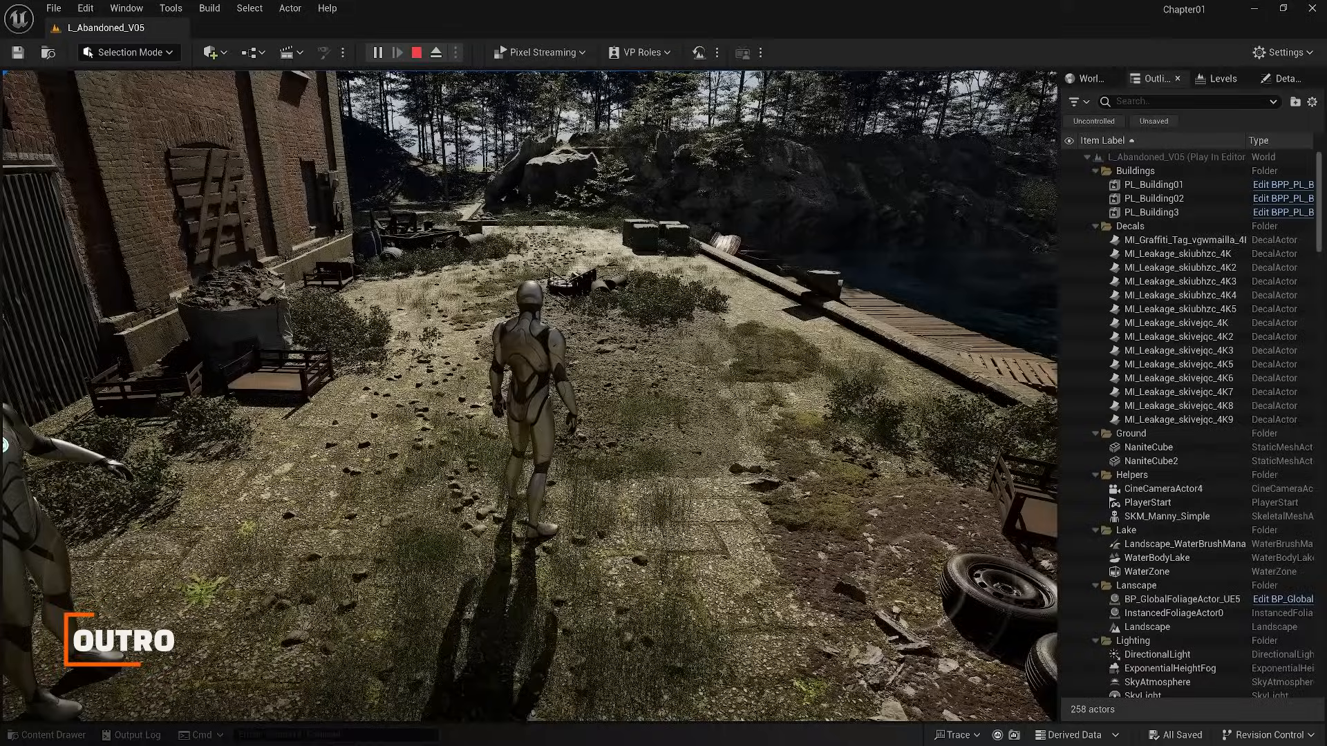